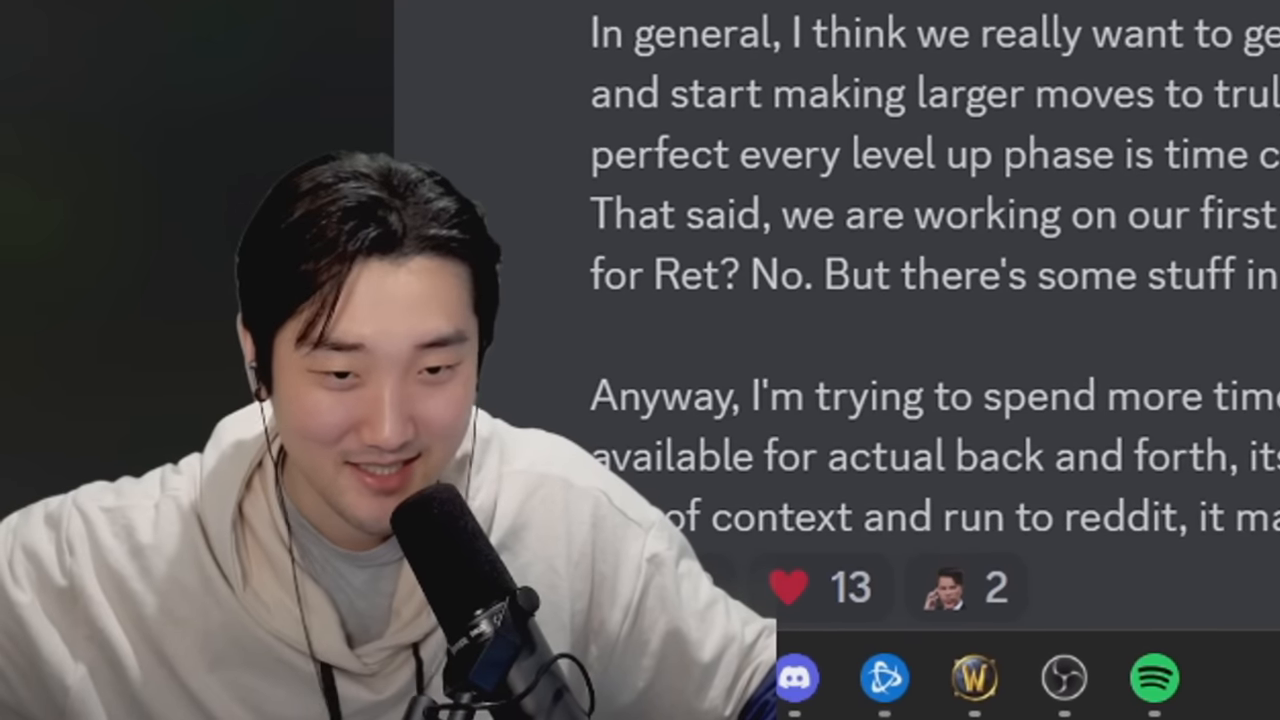
- Scroll the lightbox until Aggrend's full three-paragraph message and reactions are visible
scroll("down", 3)
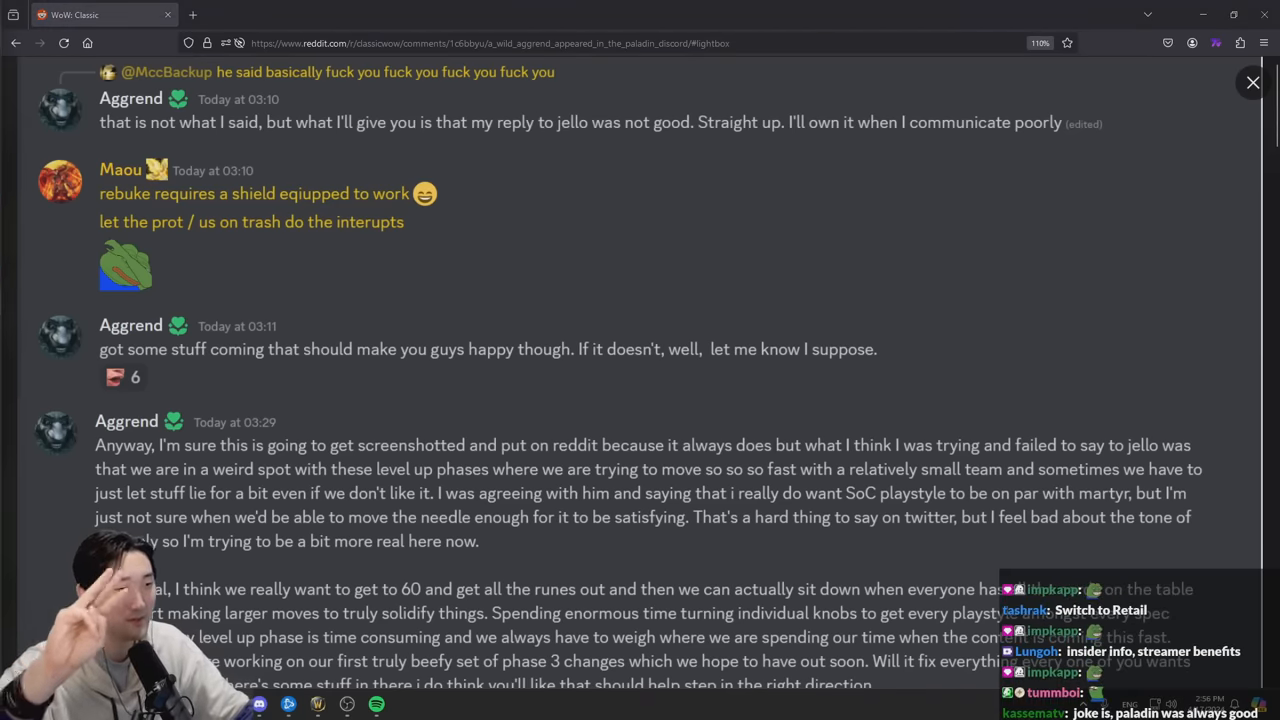
mouse_move(347, 260)
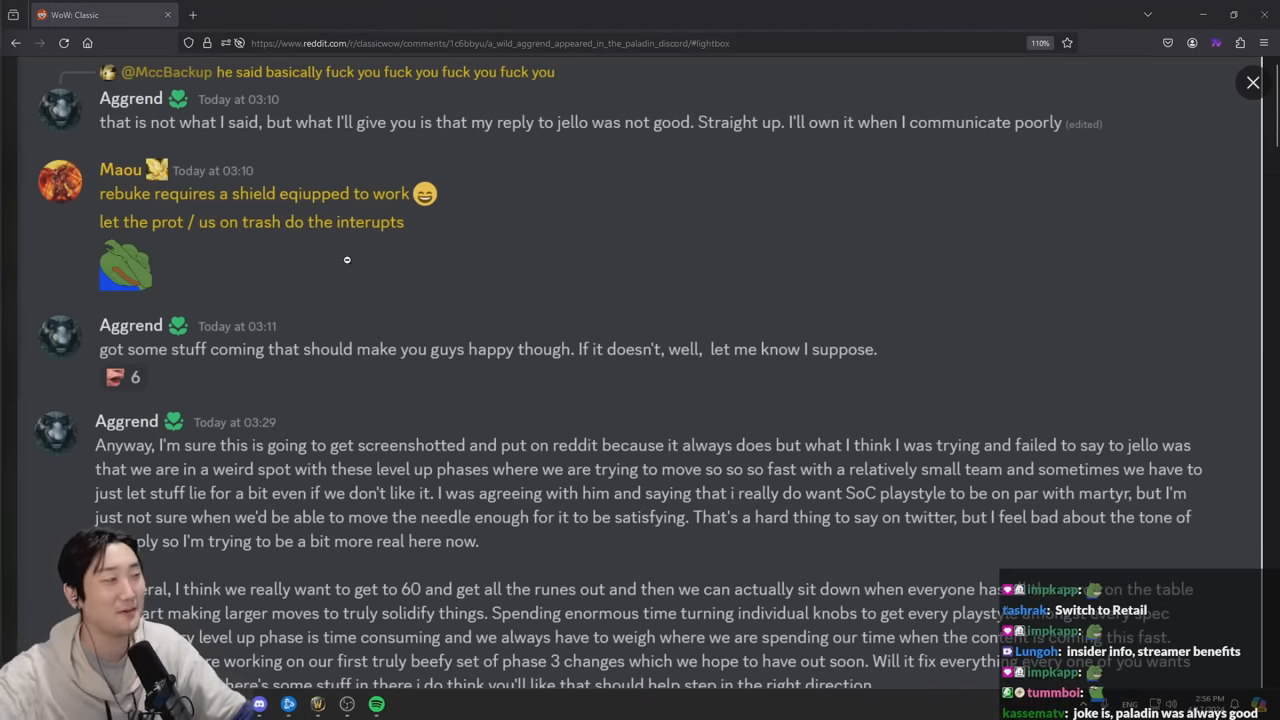
scroll("down", 3)
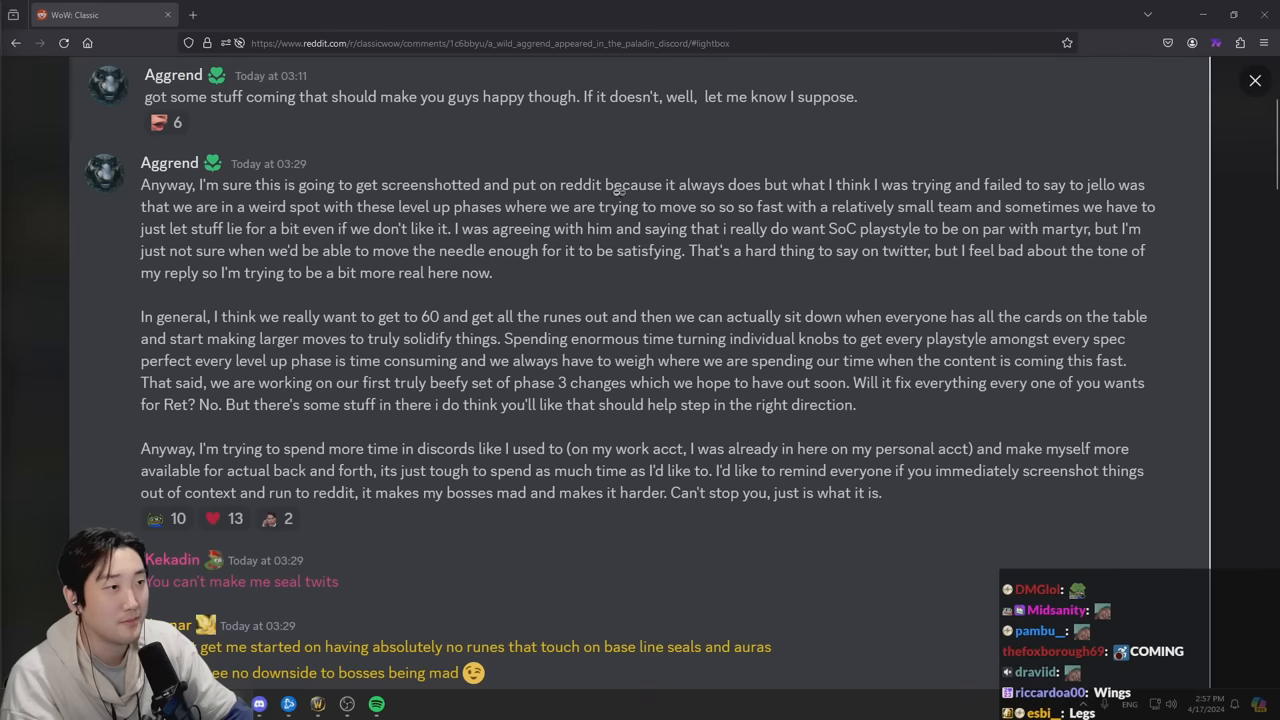
mouse_move(783, 197)
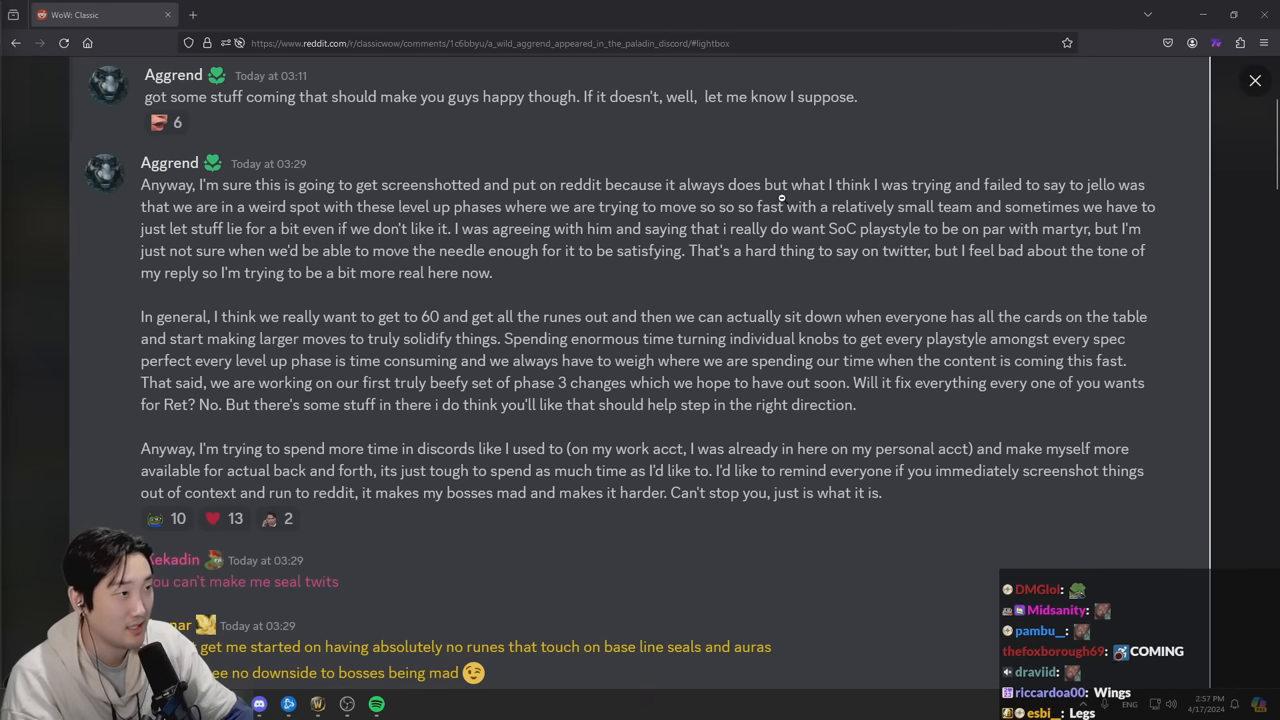
mouse_move(971, 196)
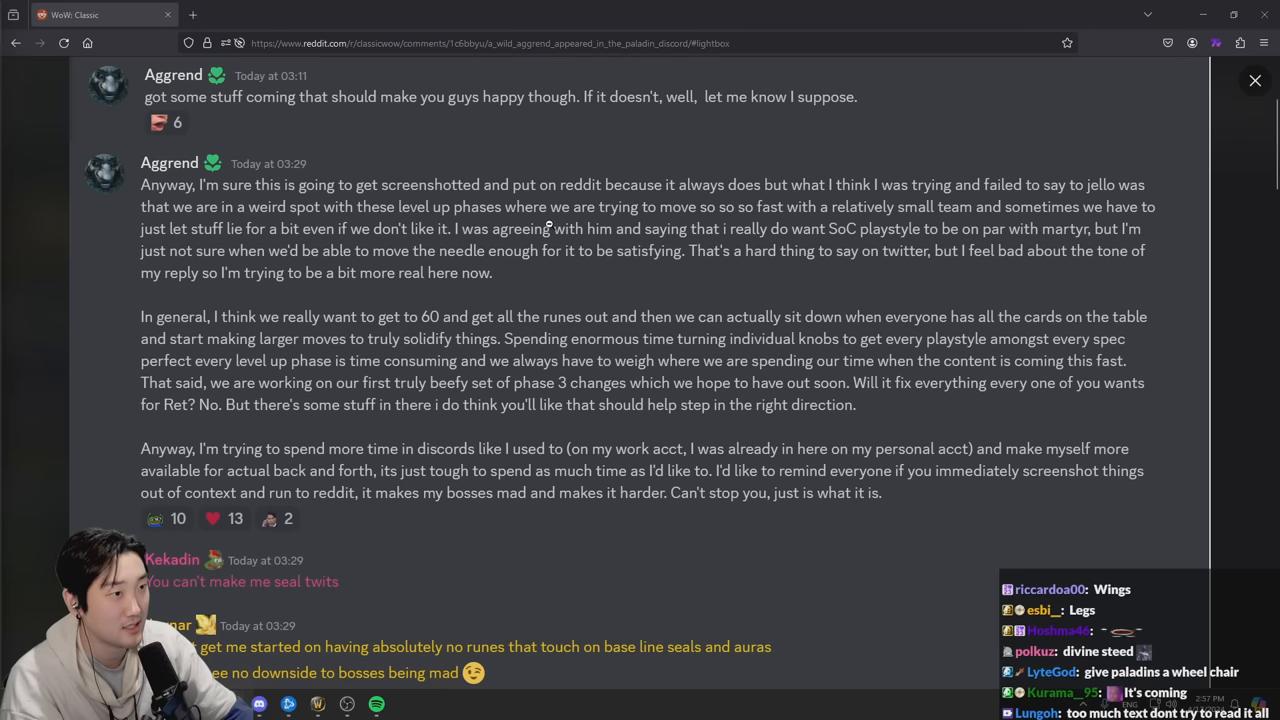
mouse_move(686, 224)
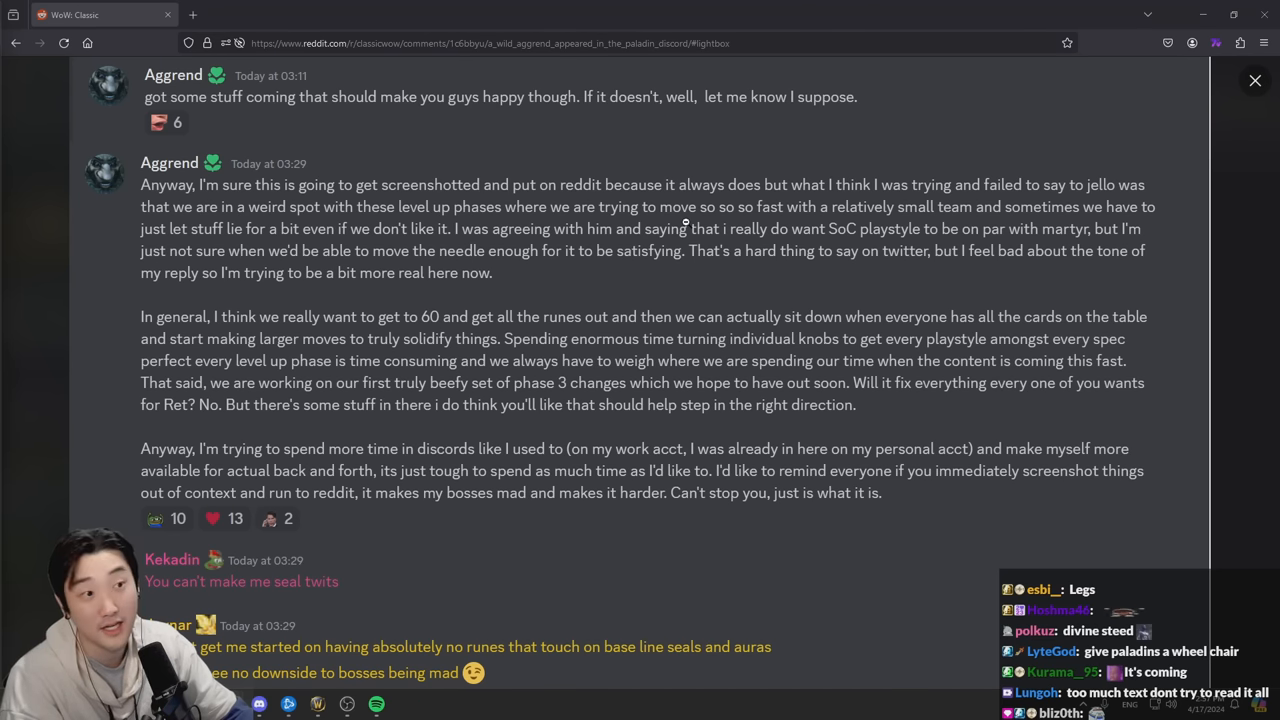
mouse_move(681, 268)
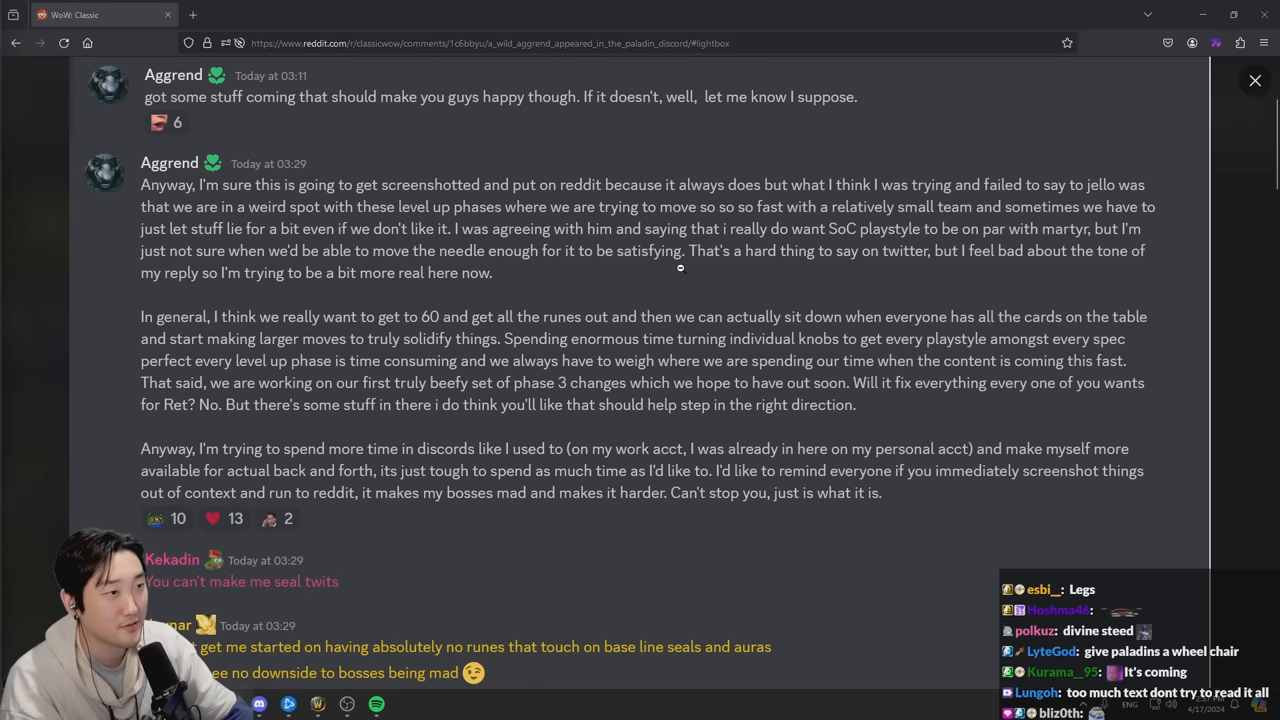
mouse_move(713, 267)
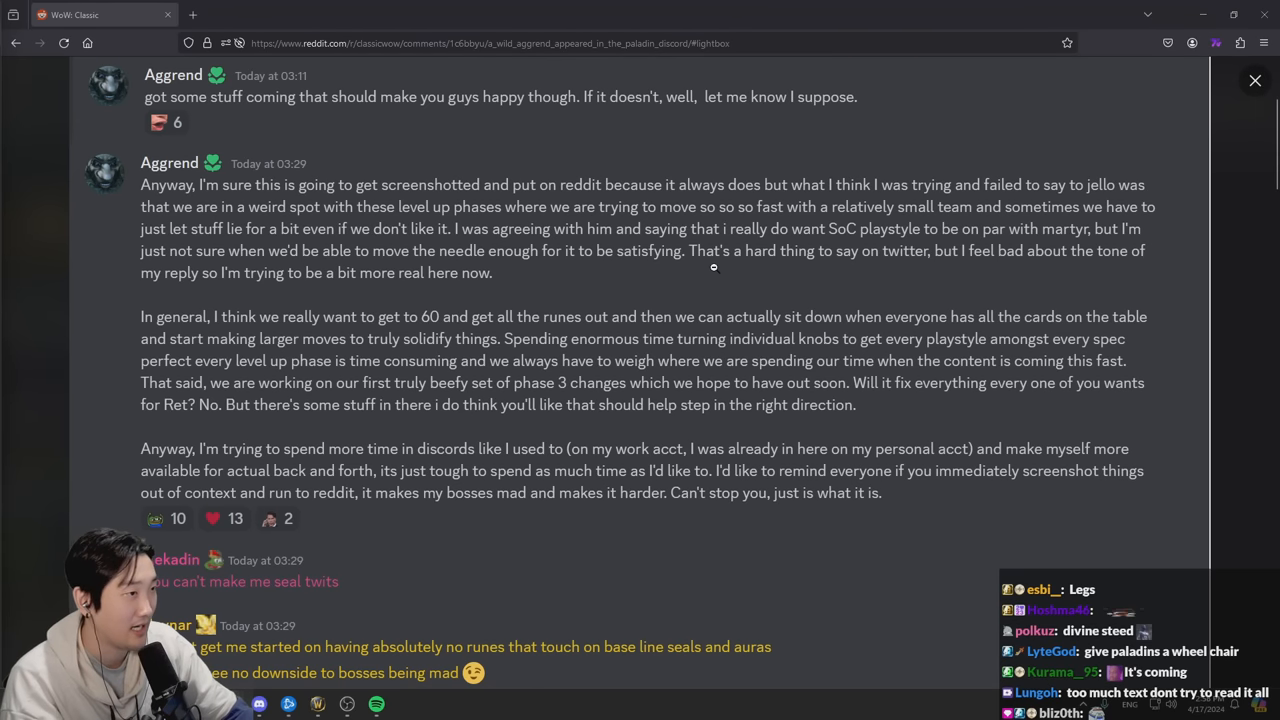
mouse_move(886, 242)
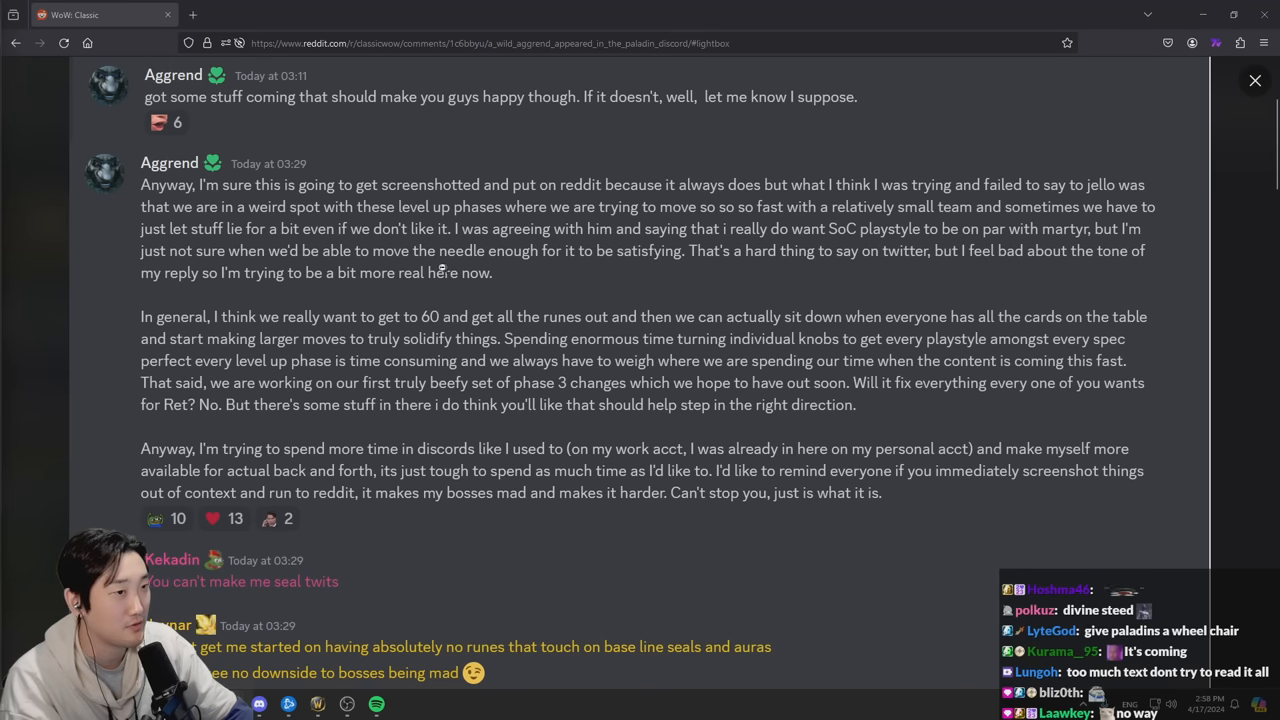
mouse_move(576, 264)
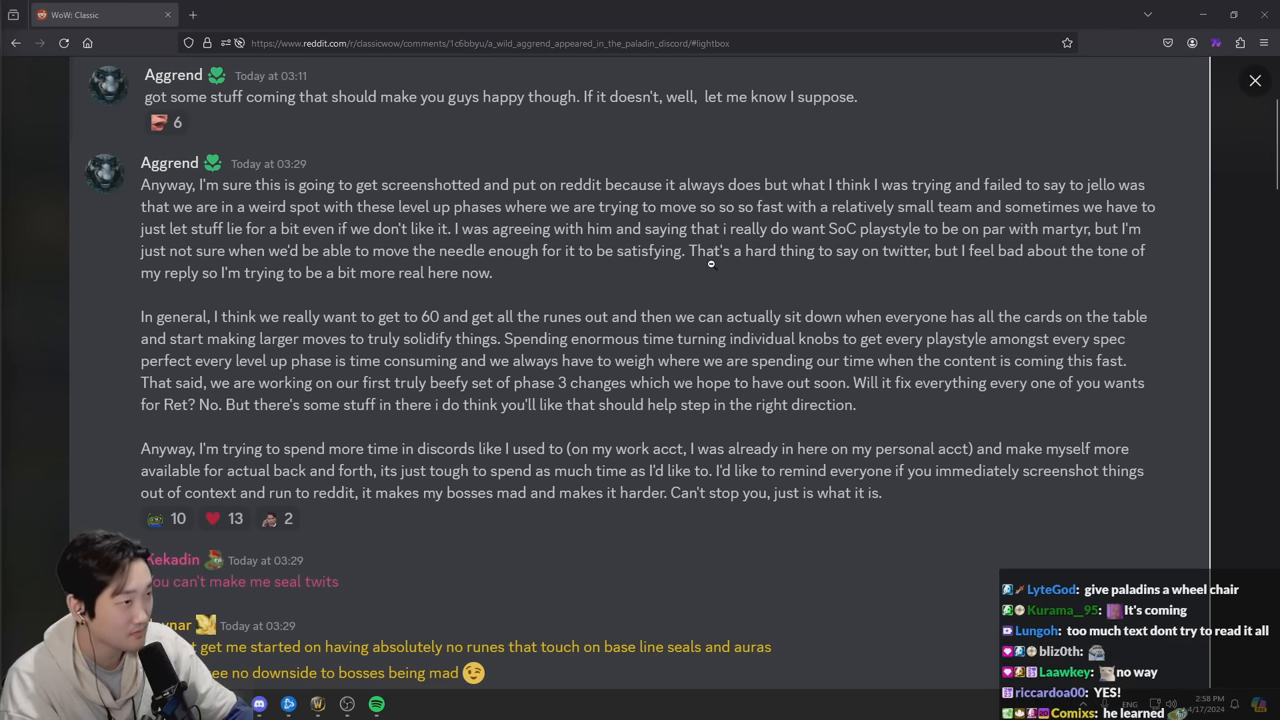
mouse_move(927, 265)
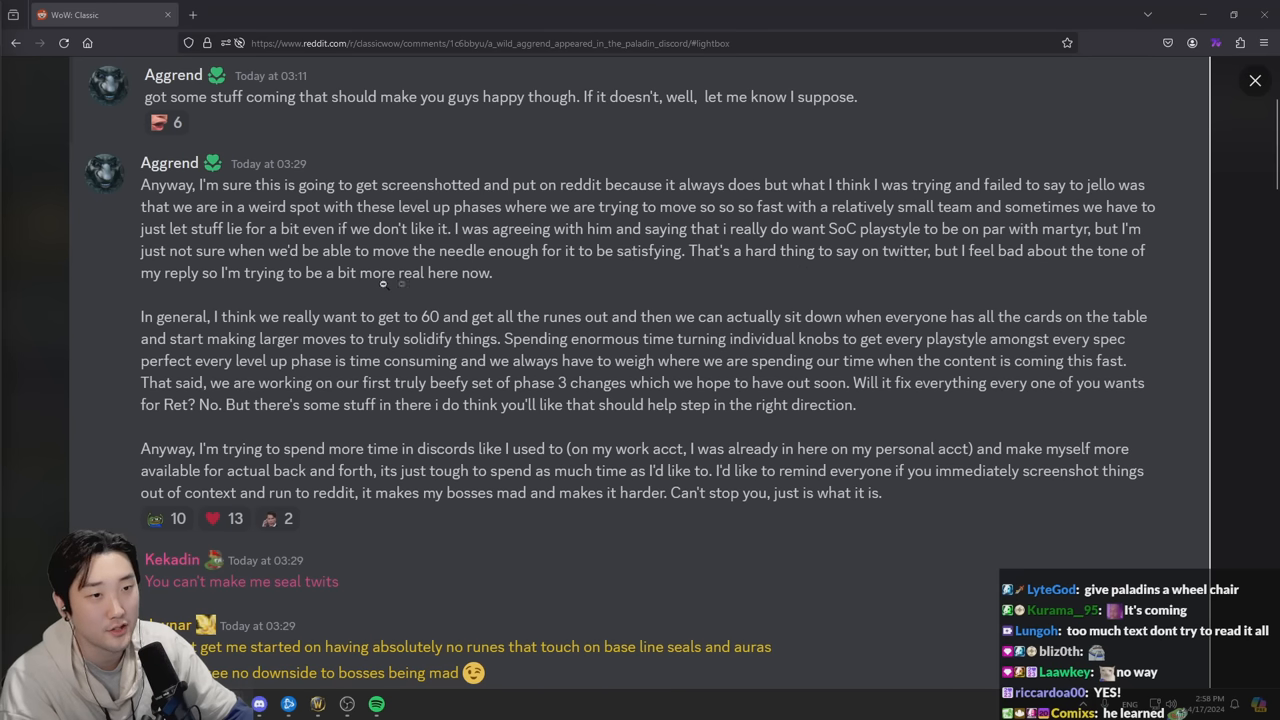
mouse_move(362, 290)
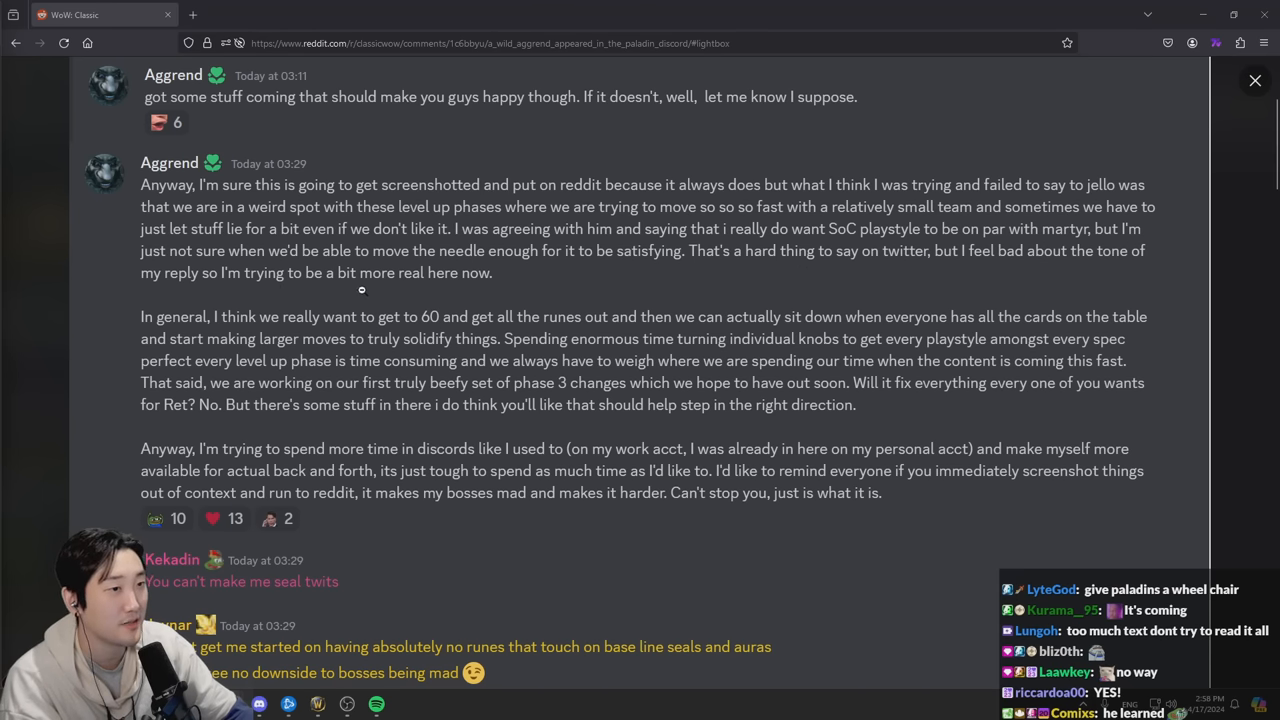
- Scroll past the long message to reveal replies from Kekadin and Jeynar
scroll("down", 3)
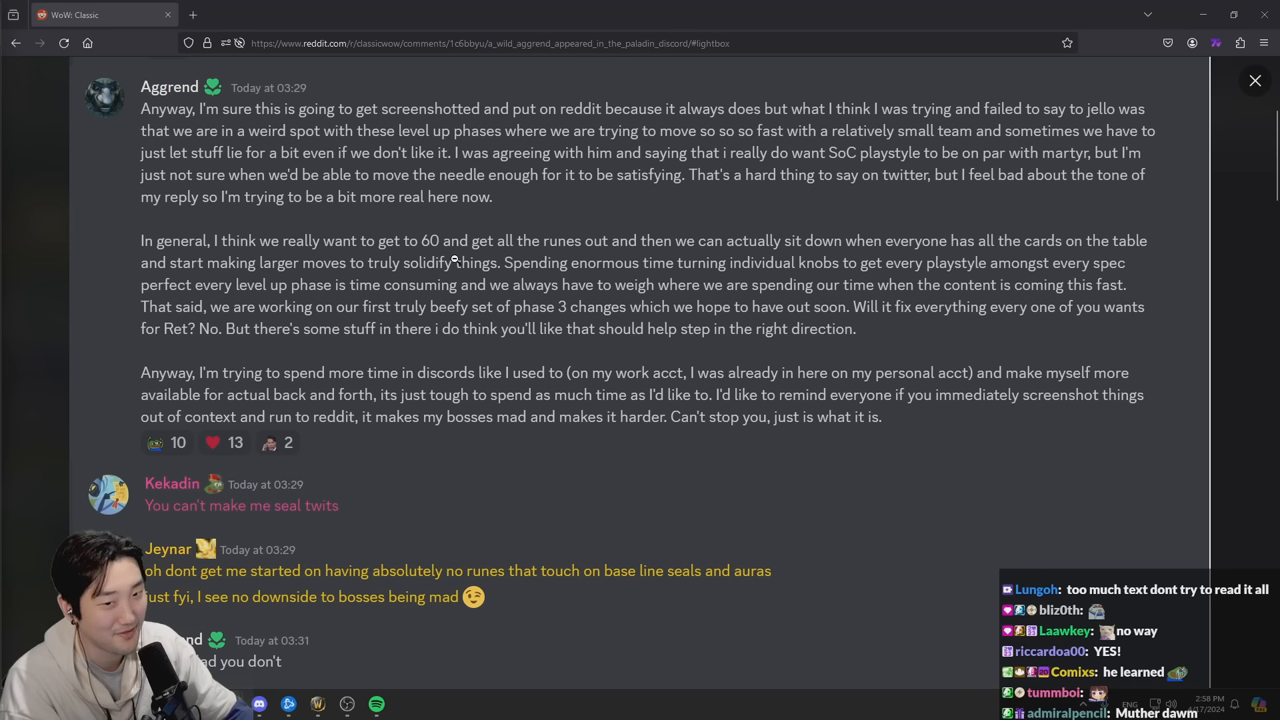
mouse_move(617, 257)
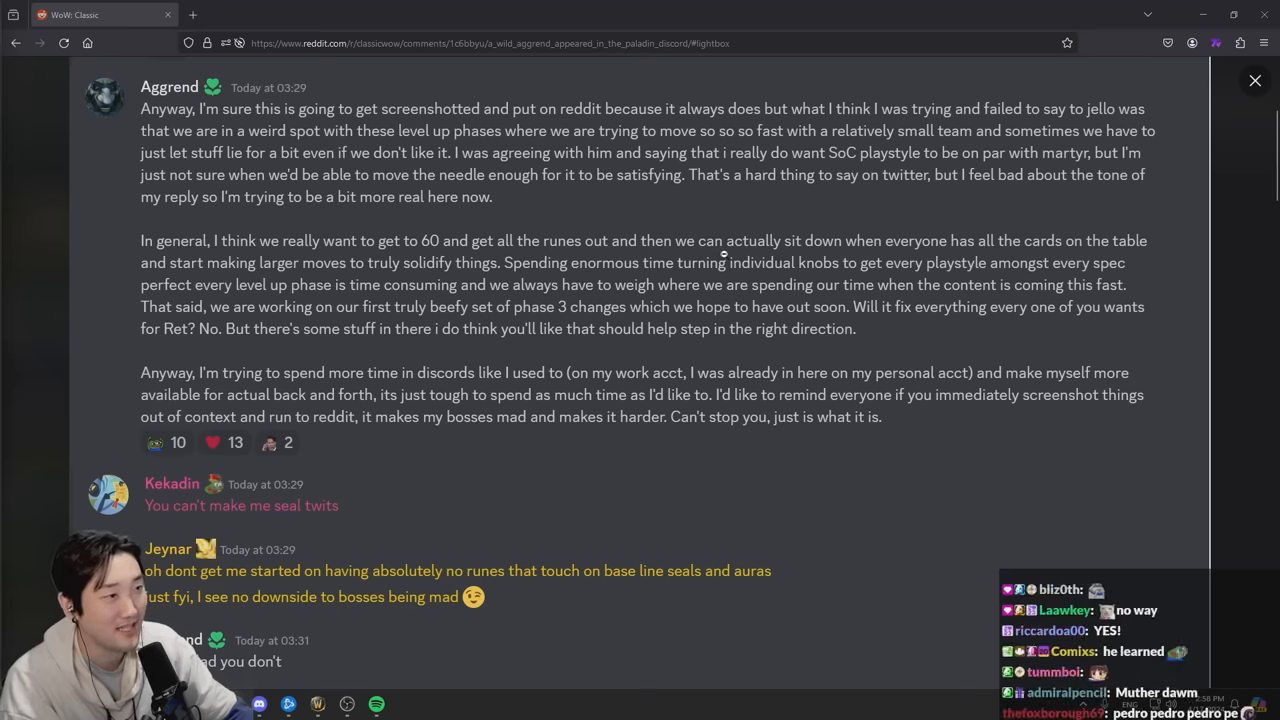
mouse_move(940, 253)
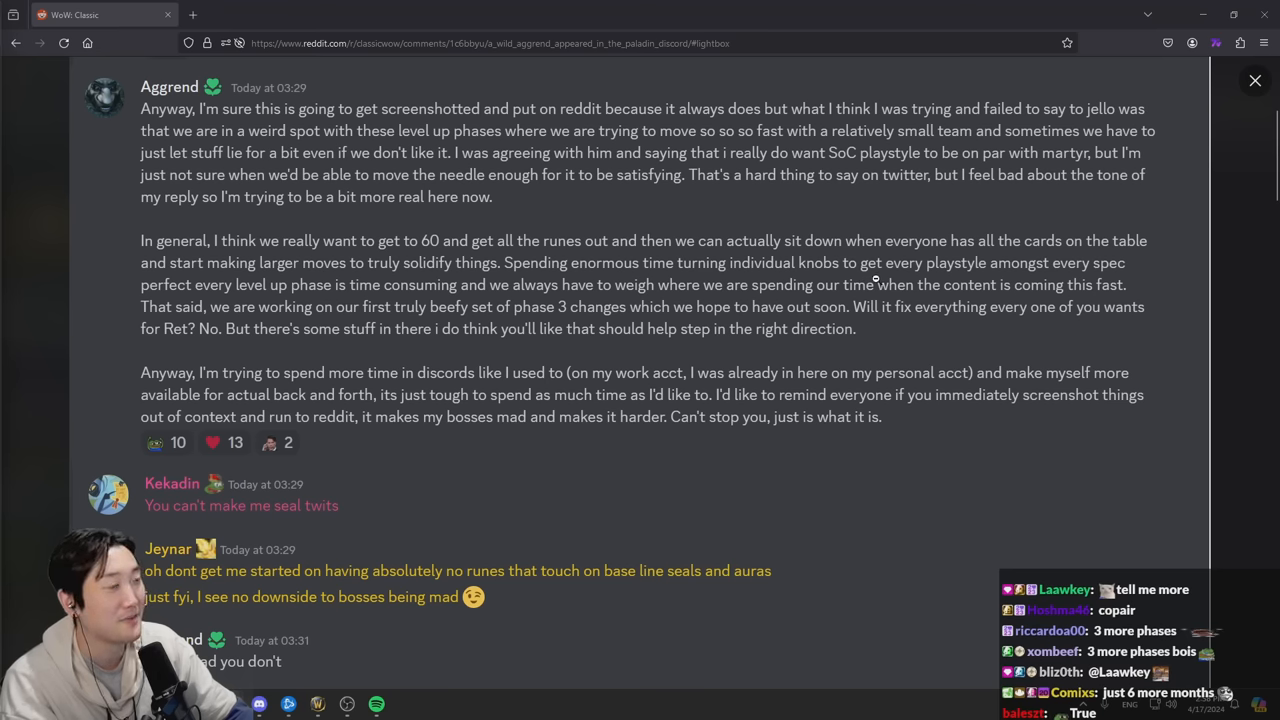
mouse_move(190, 296)
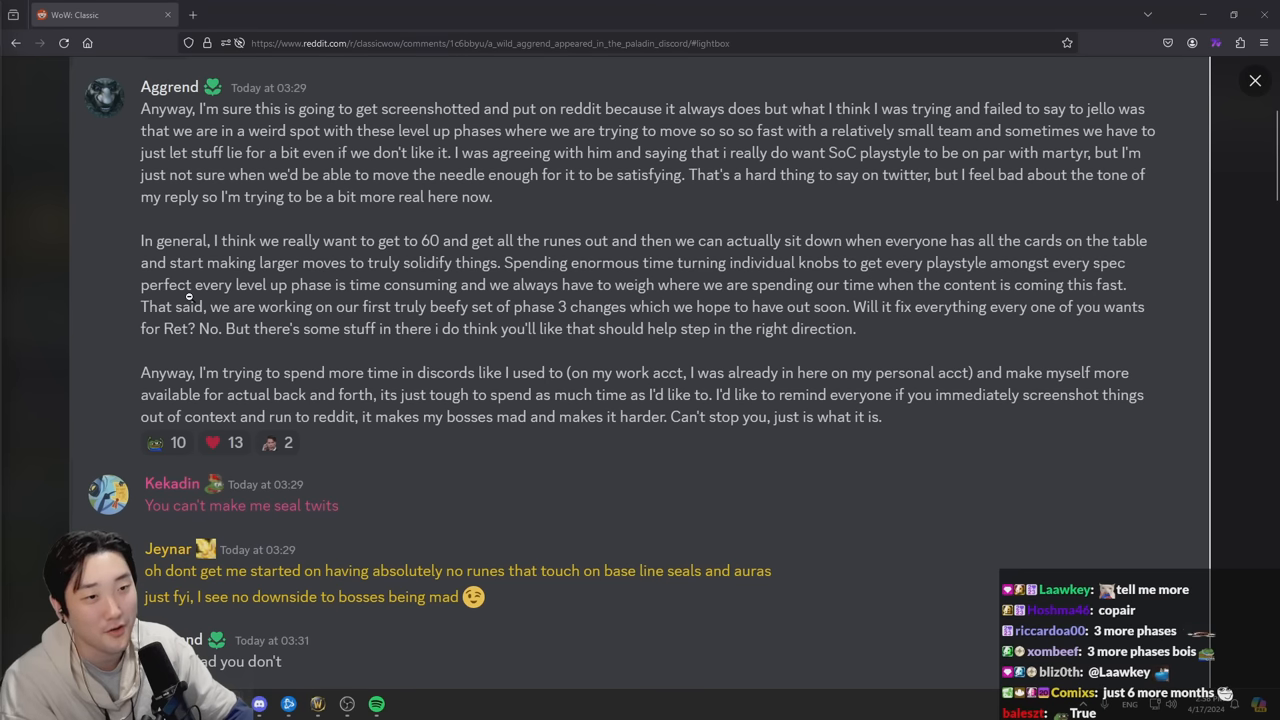
mouse_move(324, 305)
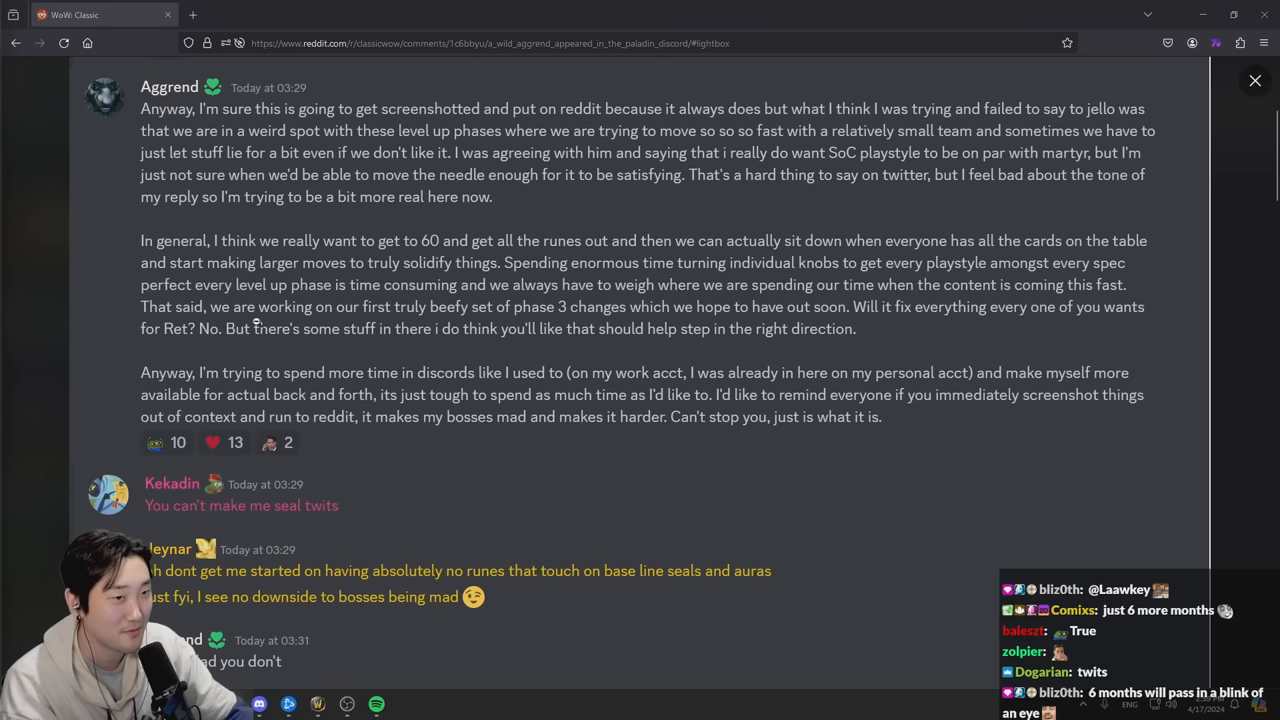
mouse_move(460, 320)
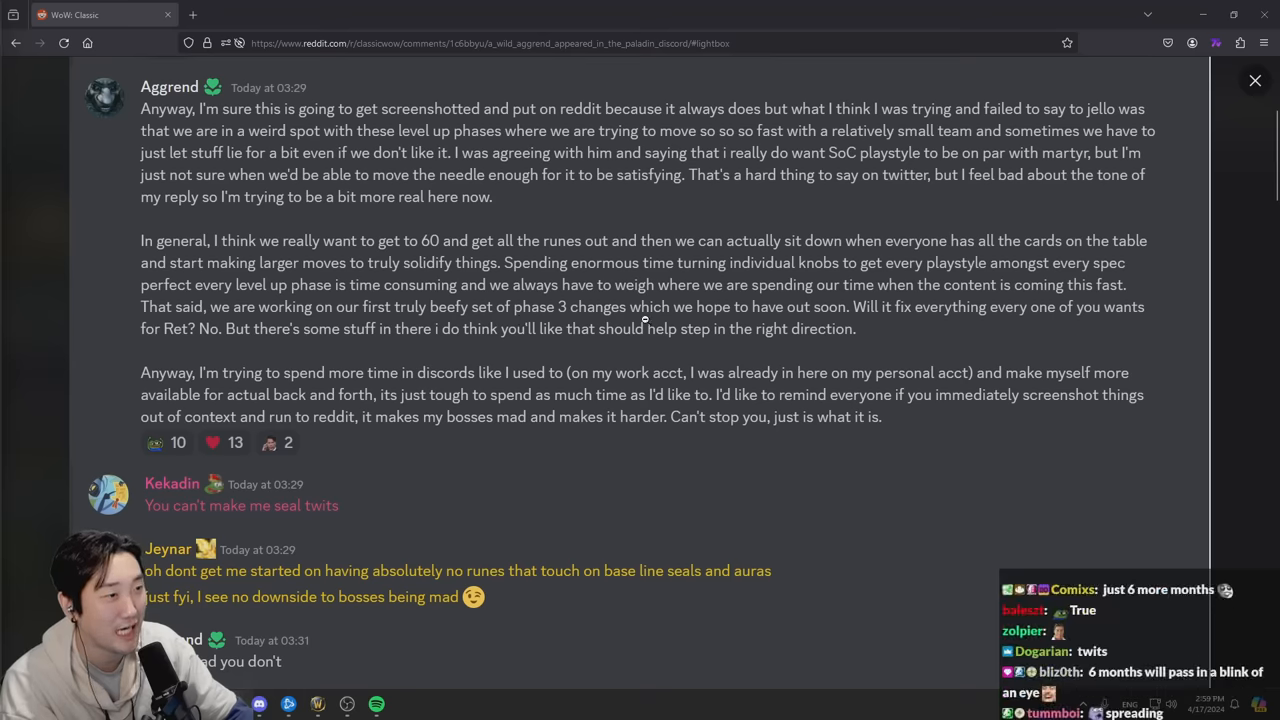
mouse_move(805, 320)
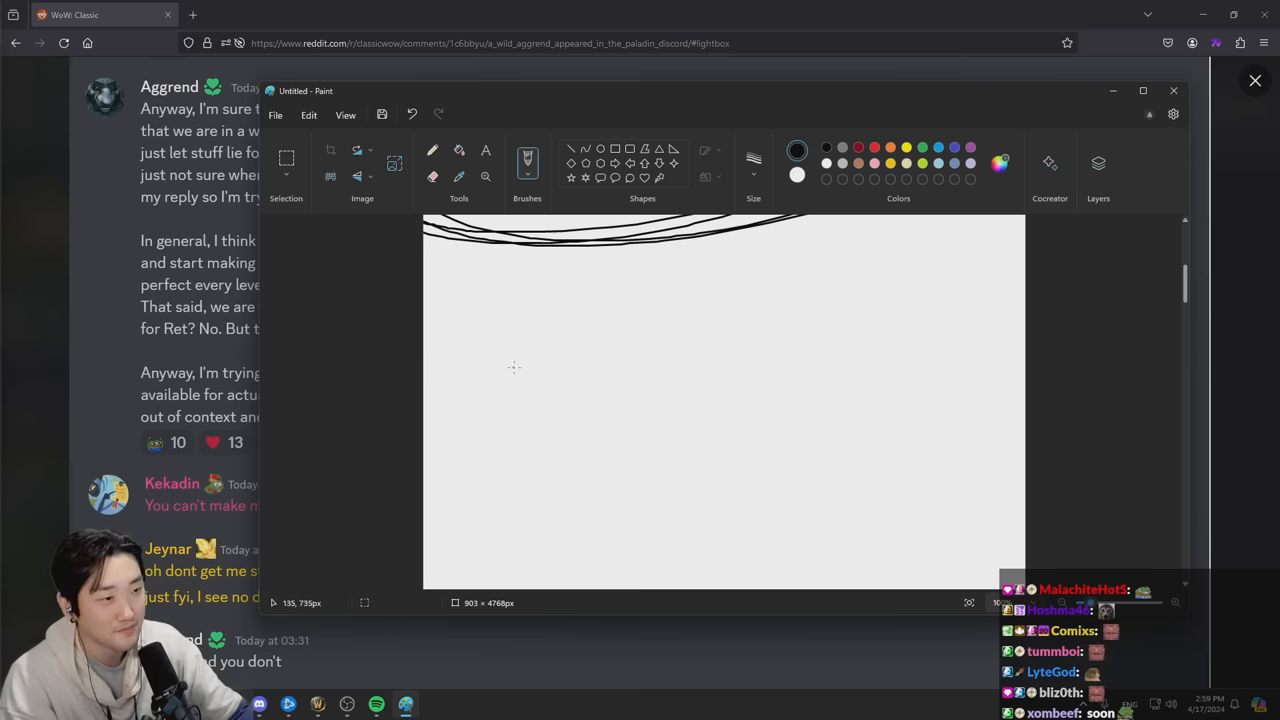
- Scribble '100% → 40%', a boxed '15%' and '50' on the canvas, then close Paint
left_click_drag(483, 355, 525, 390)
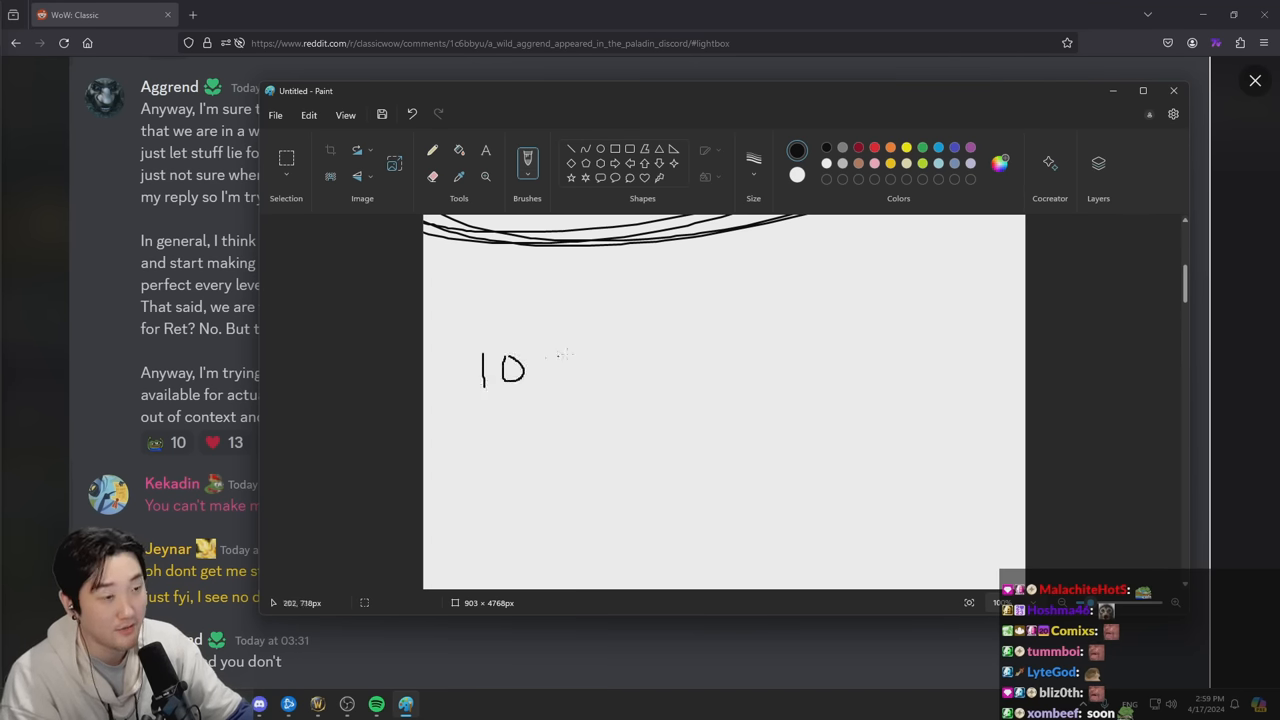
left_click_drag(550, 375, 650, 360)
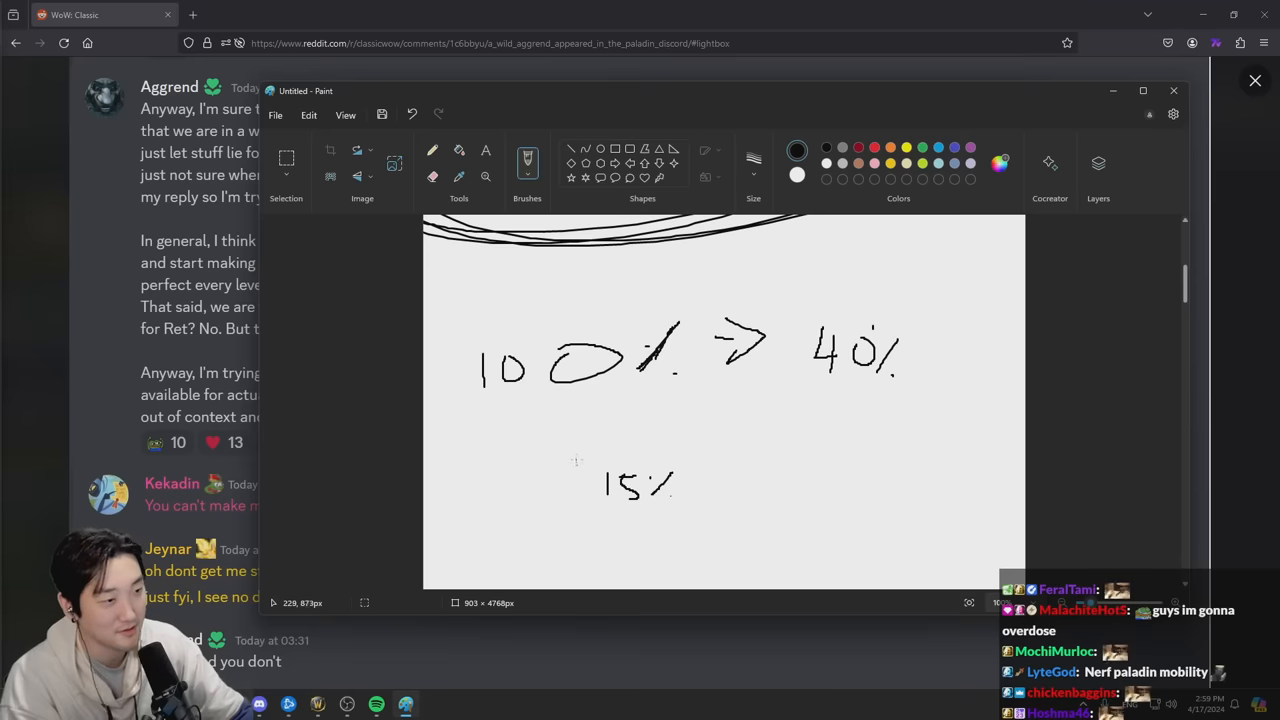
left_click_drag(560, 440, 710, 540)
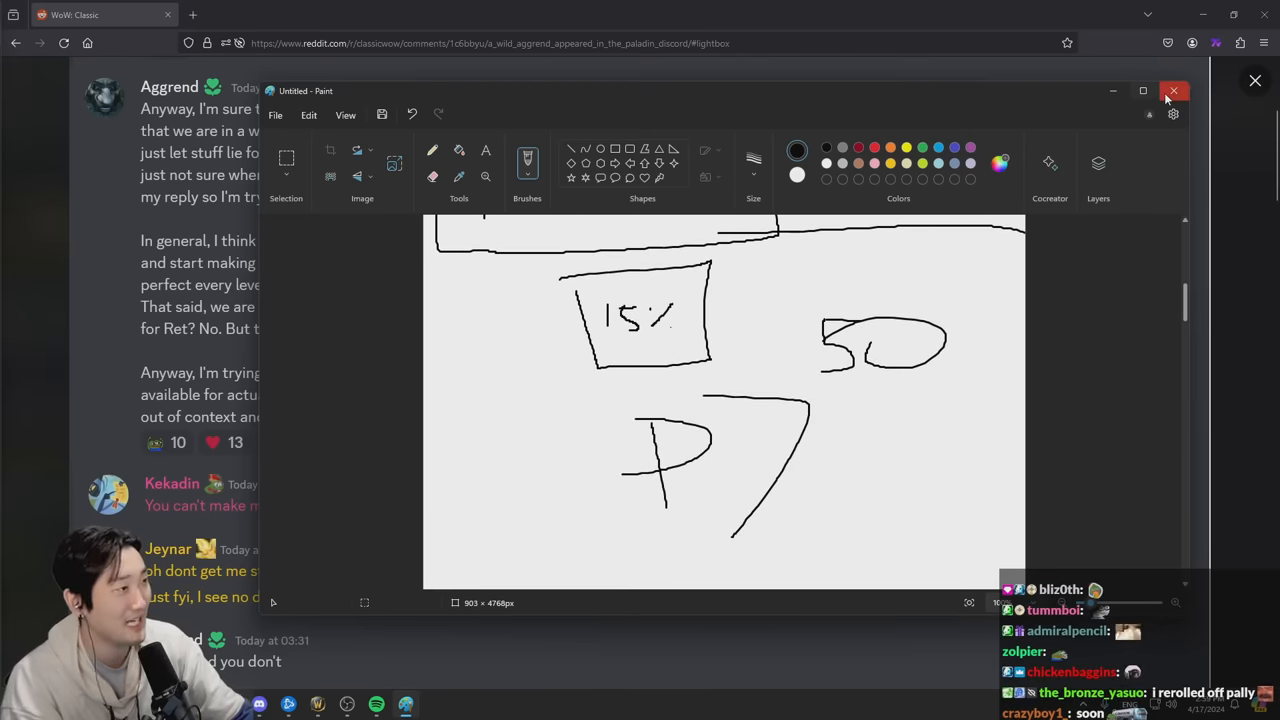
left_click(1174, 91)
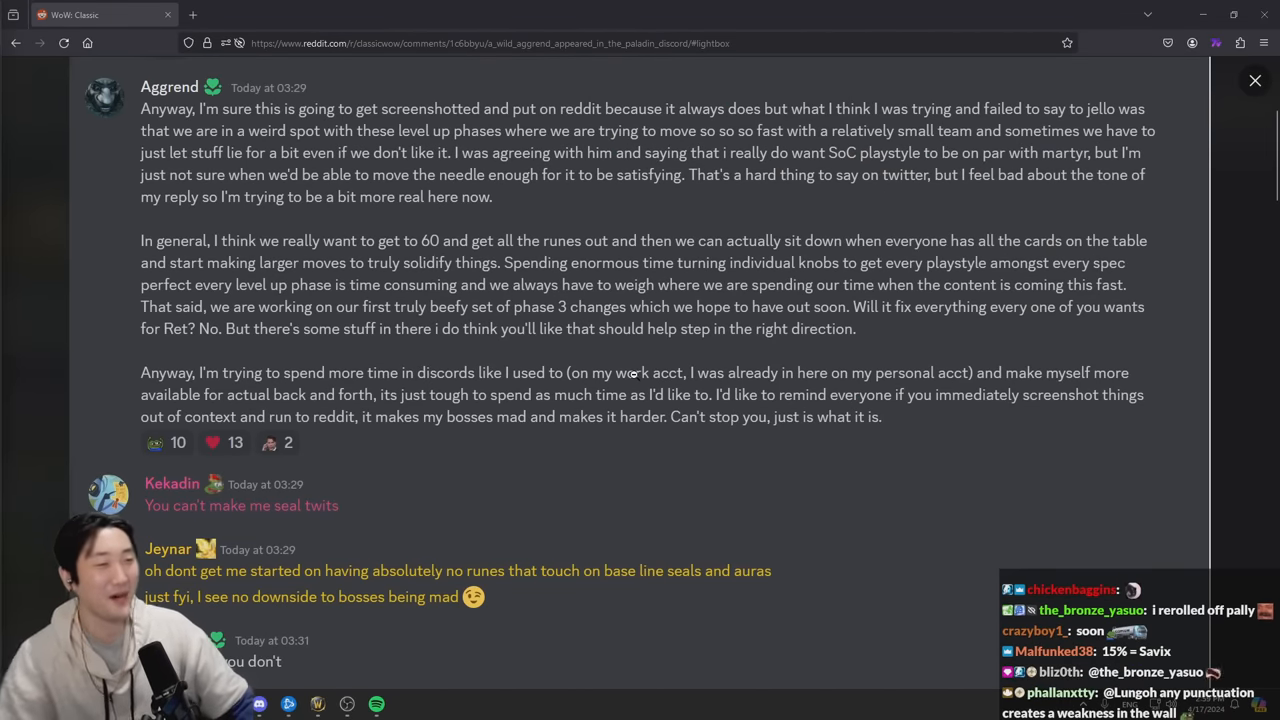
mouse_move(601, 335)
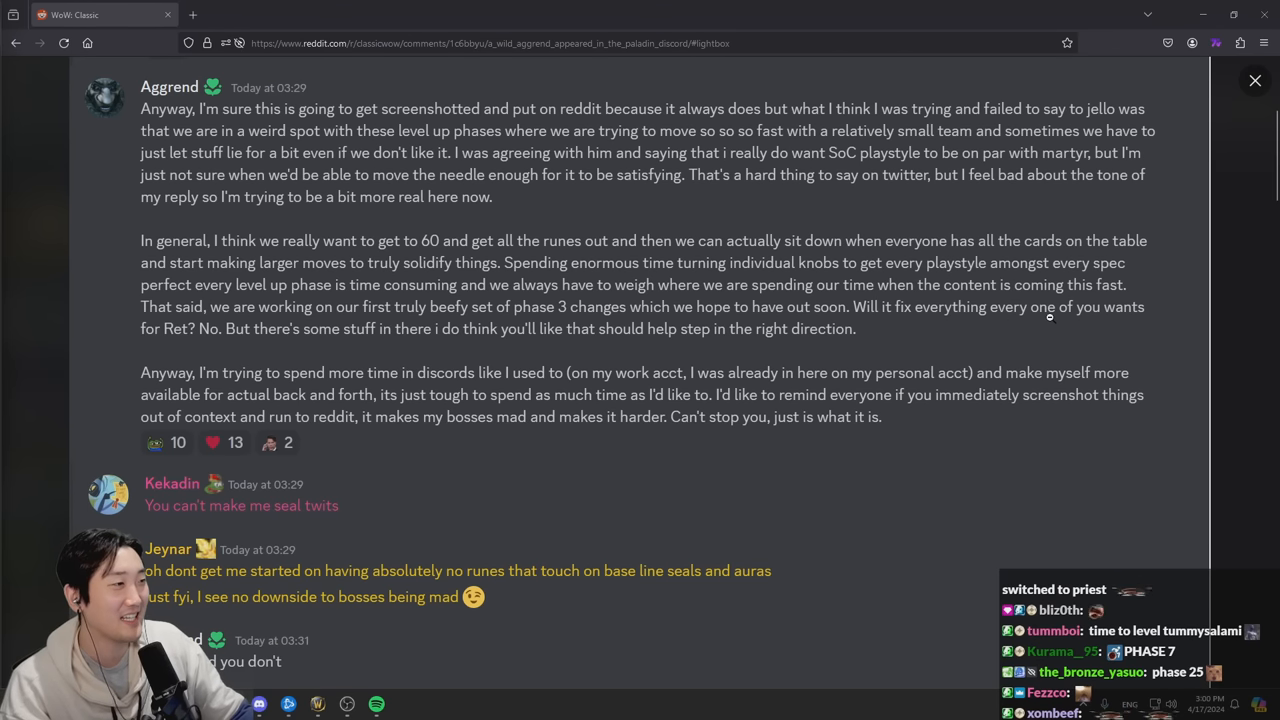
mouse_move(207, 370)
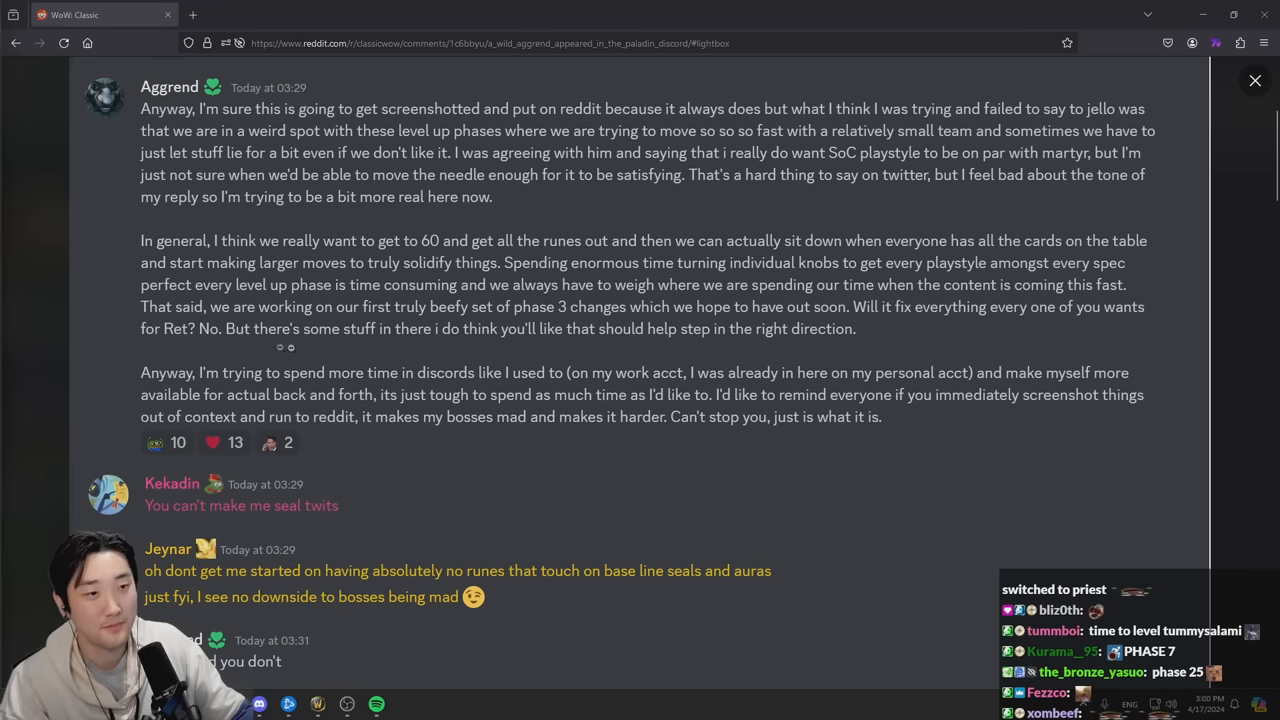
mouse_move(463, 338)
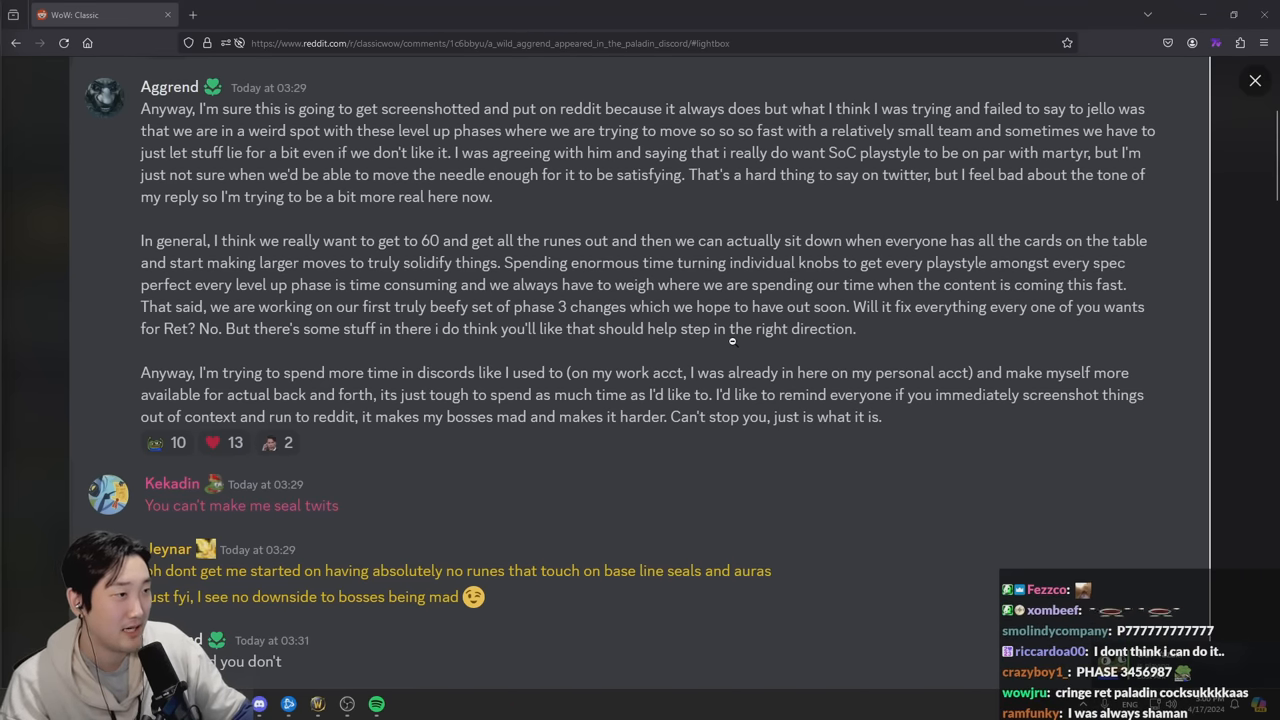
- Scroll down to Aggrend's reply 'lol I'm glad you don't' and the response beneath
scroll("down", 3)
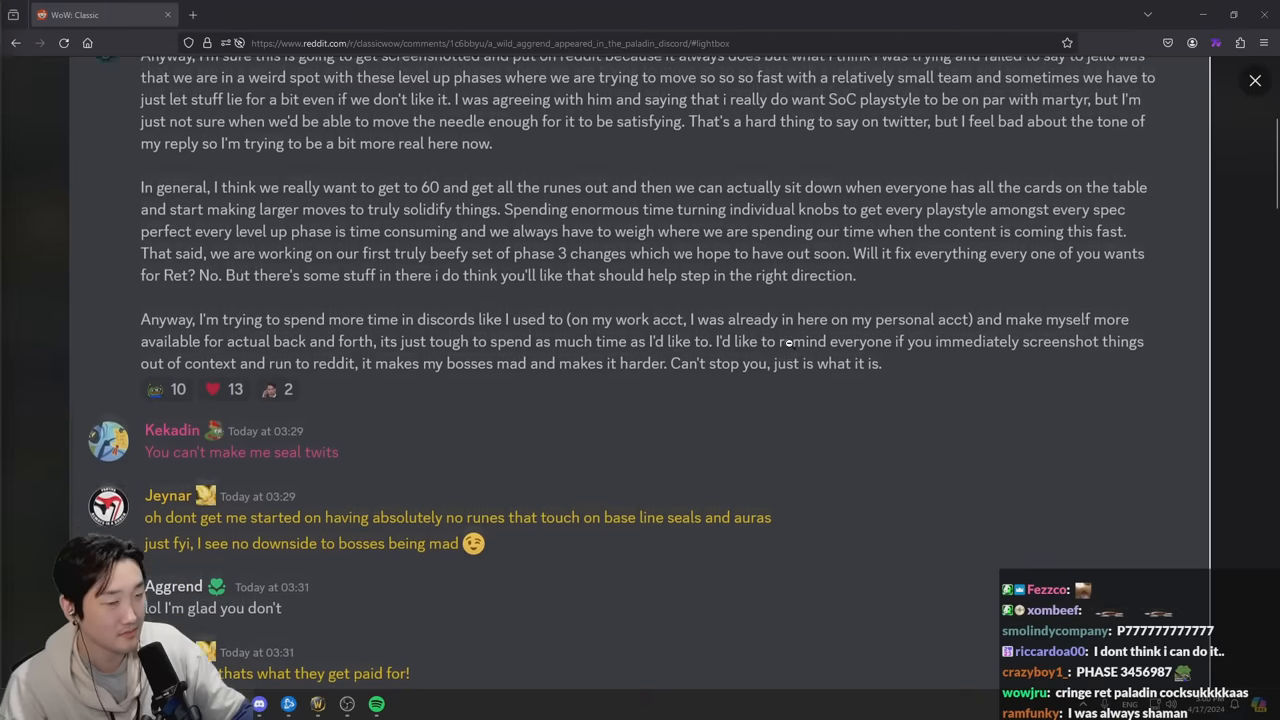
scroll("down", 3)
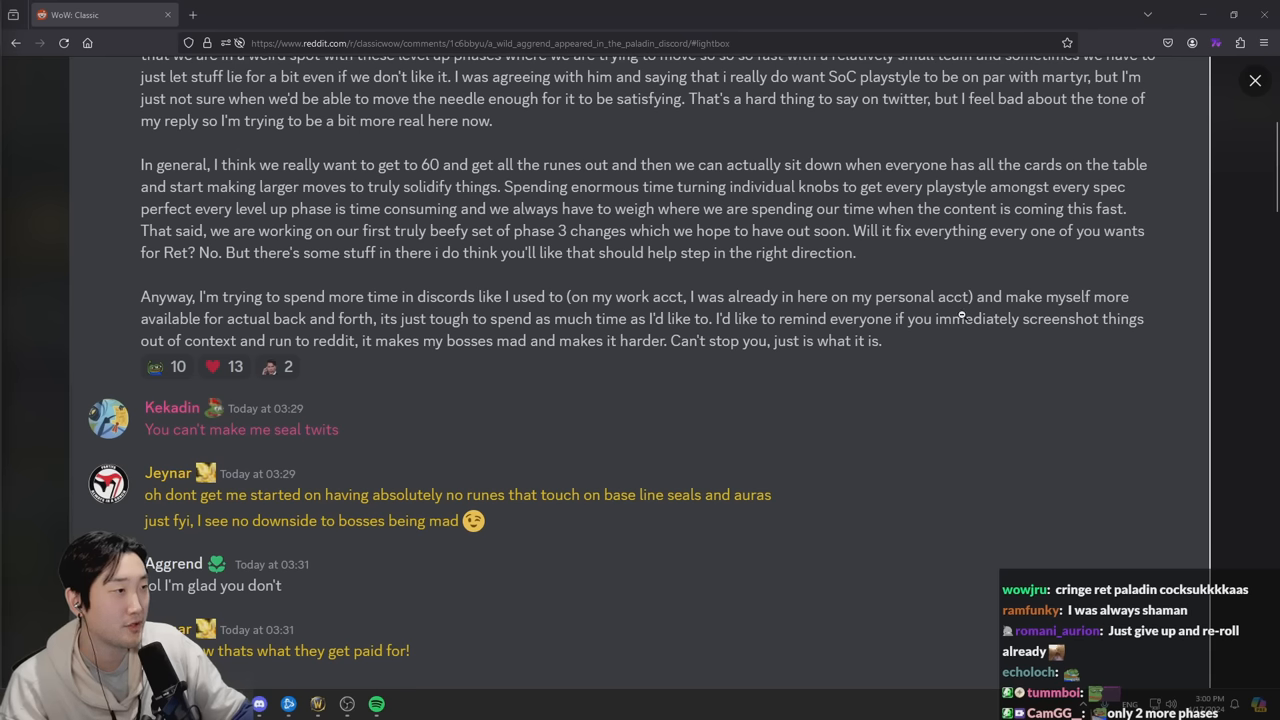
mouse_move(313, 352)
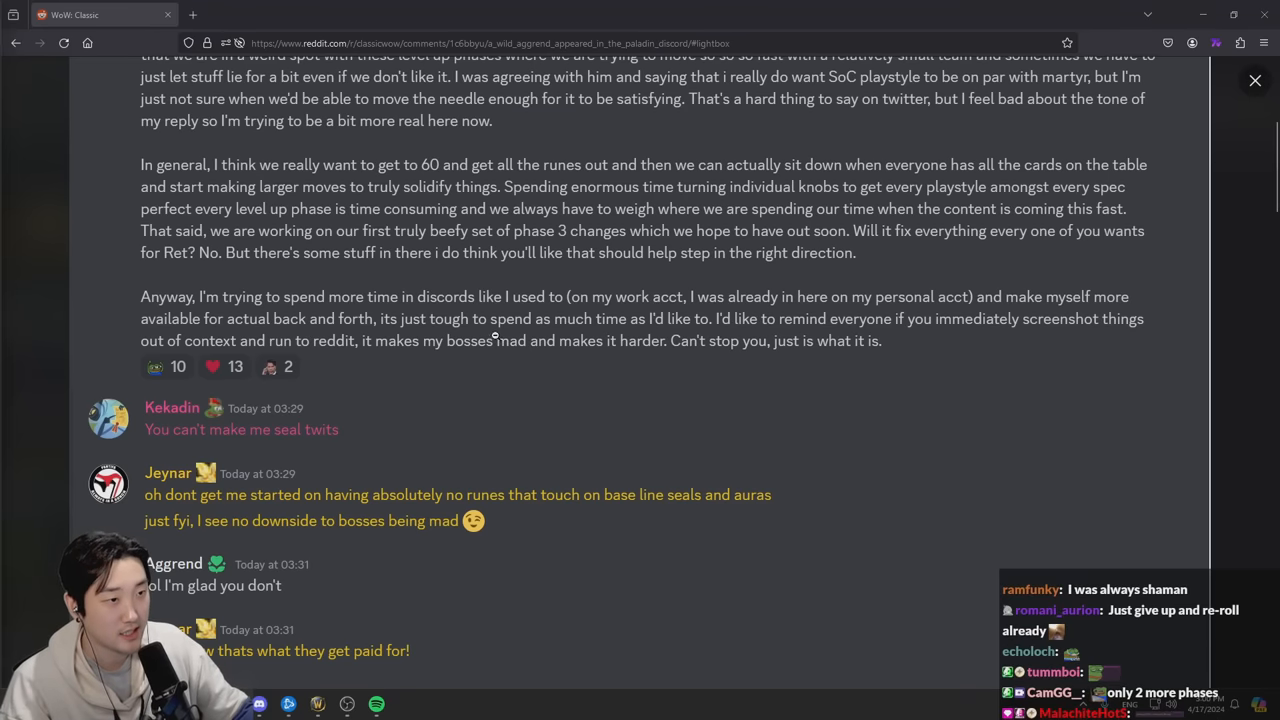
mouse_move(697, 332)
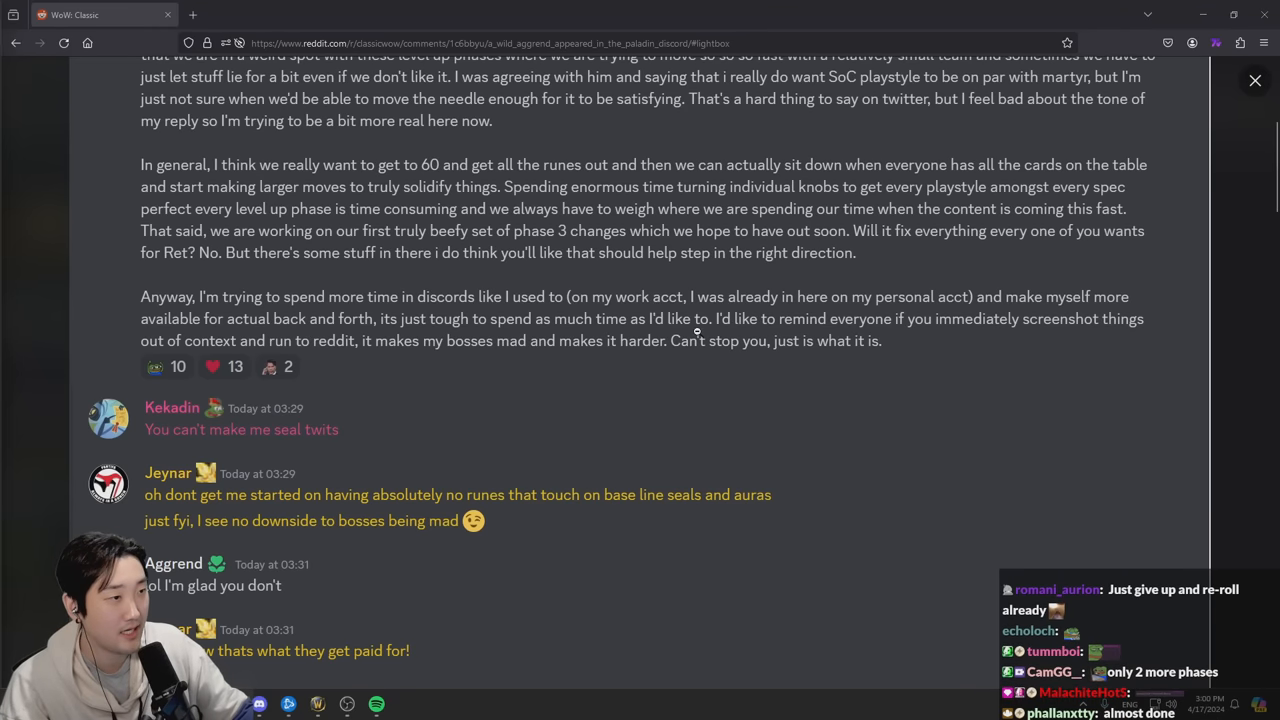
mouse_move(873, 327)
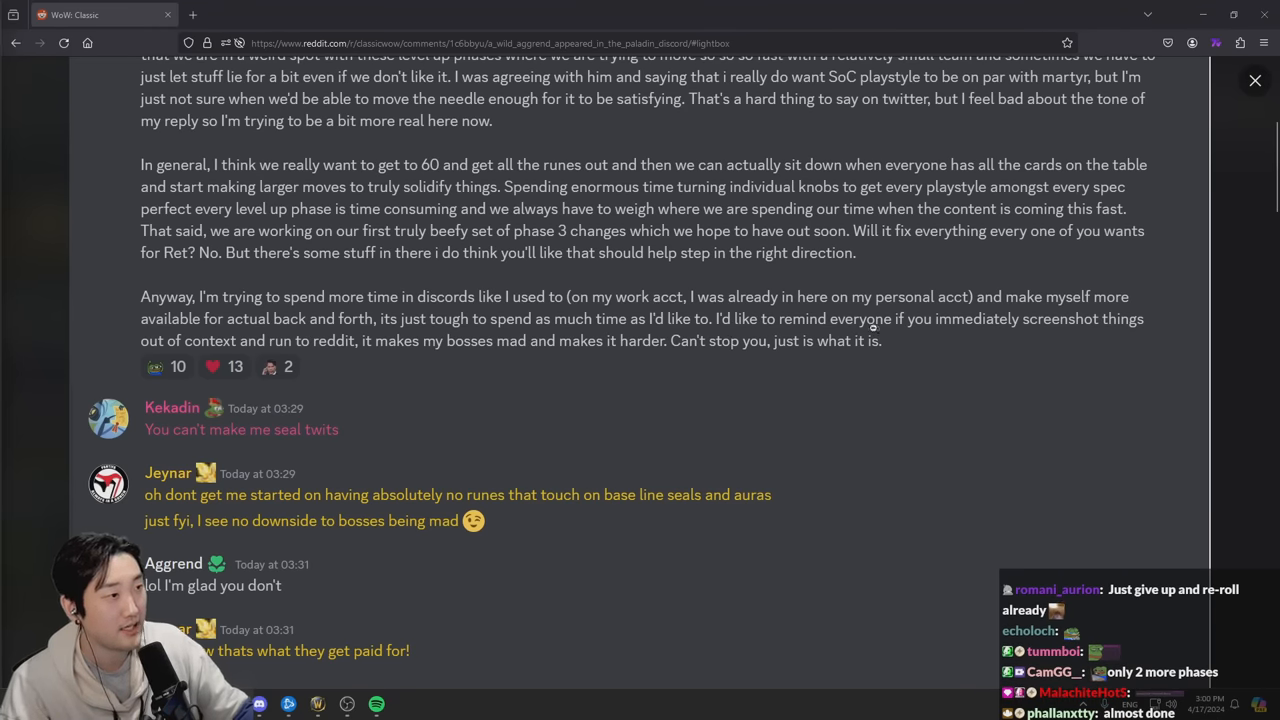
mouse_move(1141, 339)
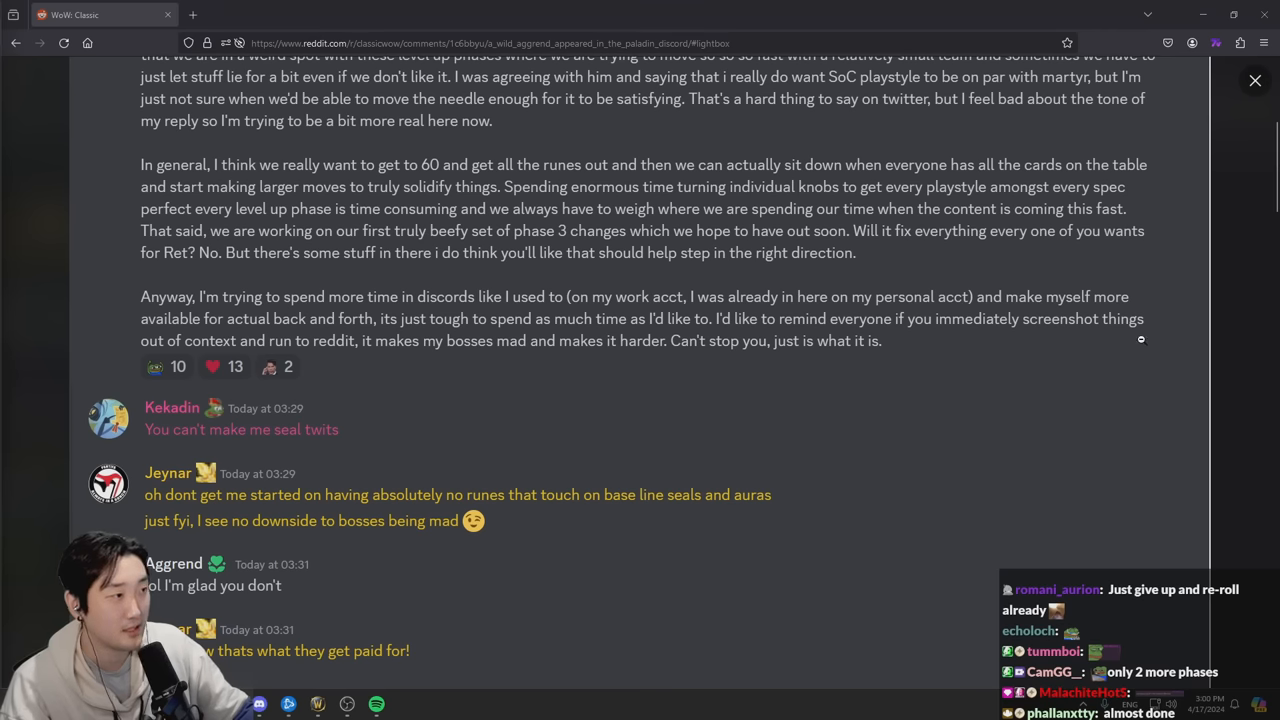
mouse_move(327, 360)
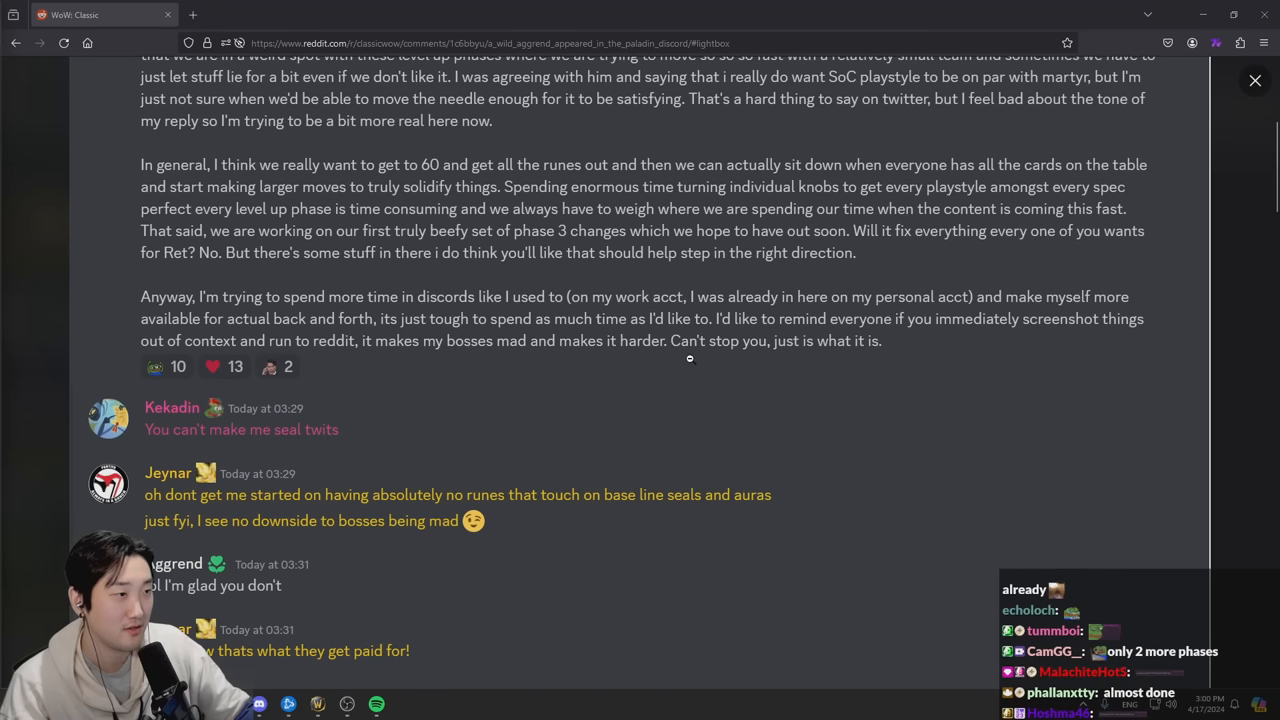
mouse_move(798, 360)
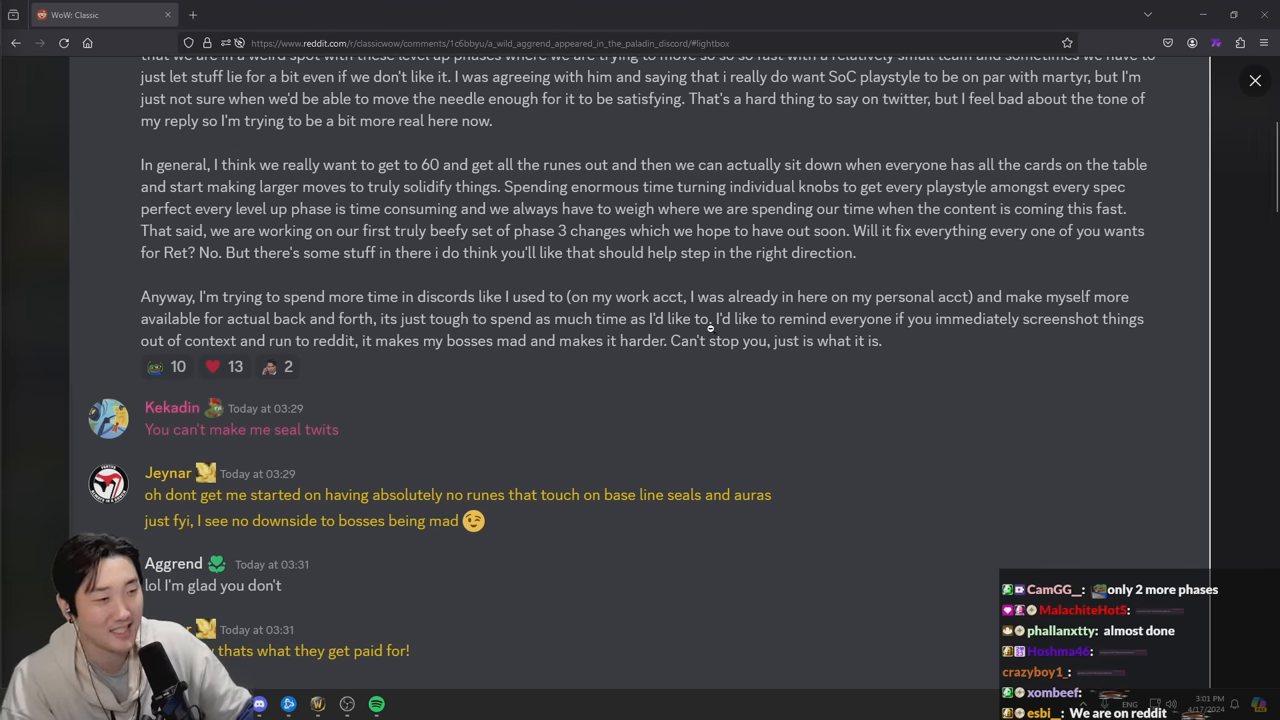
- Scroll down the Discord screenshot to Aggrend's 'gotta sleep' sign-off
scroll("down", 3)
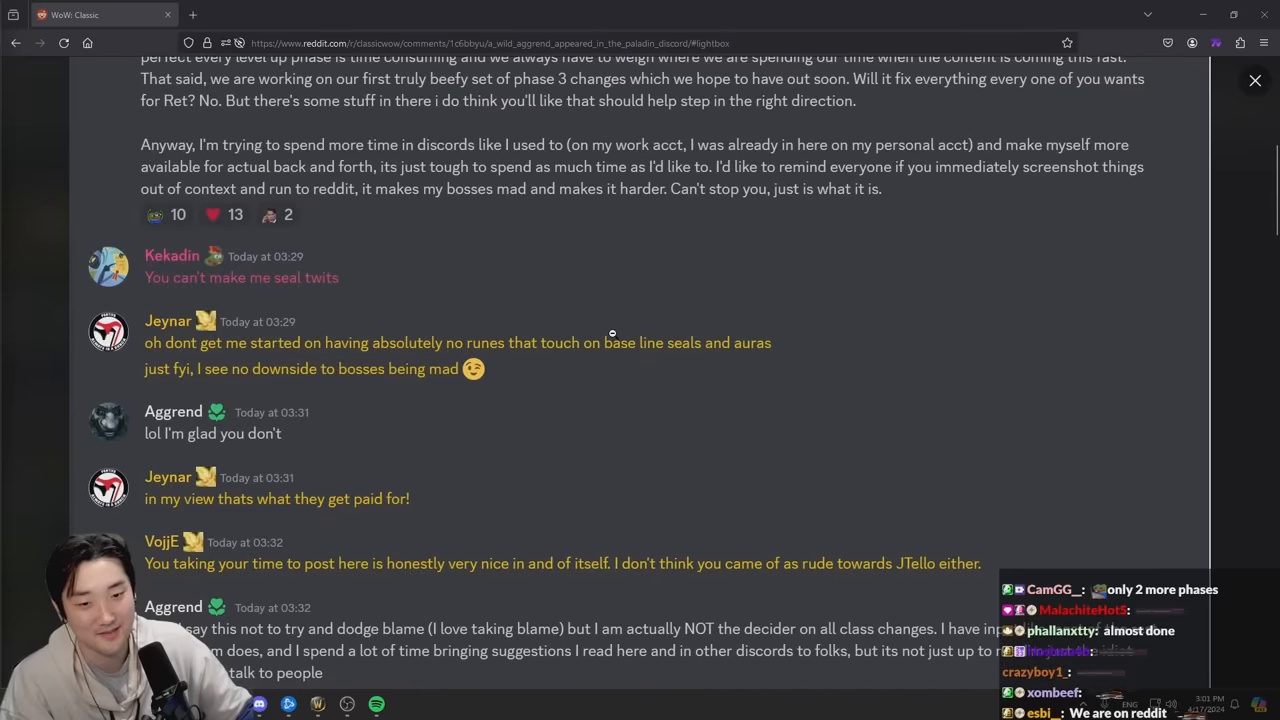
scroll("down", 3)
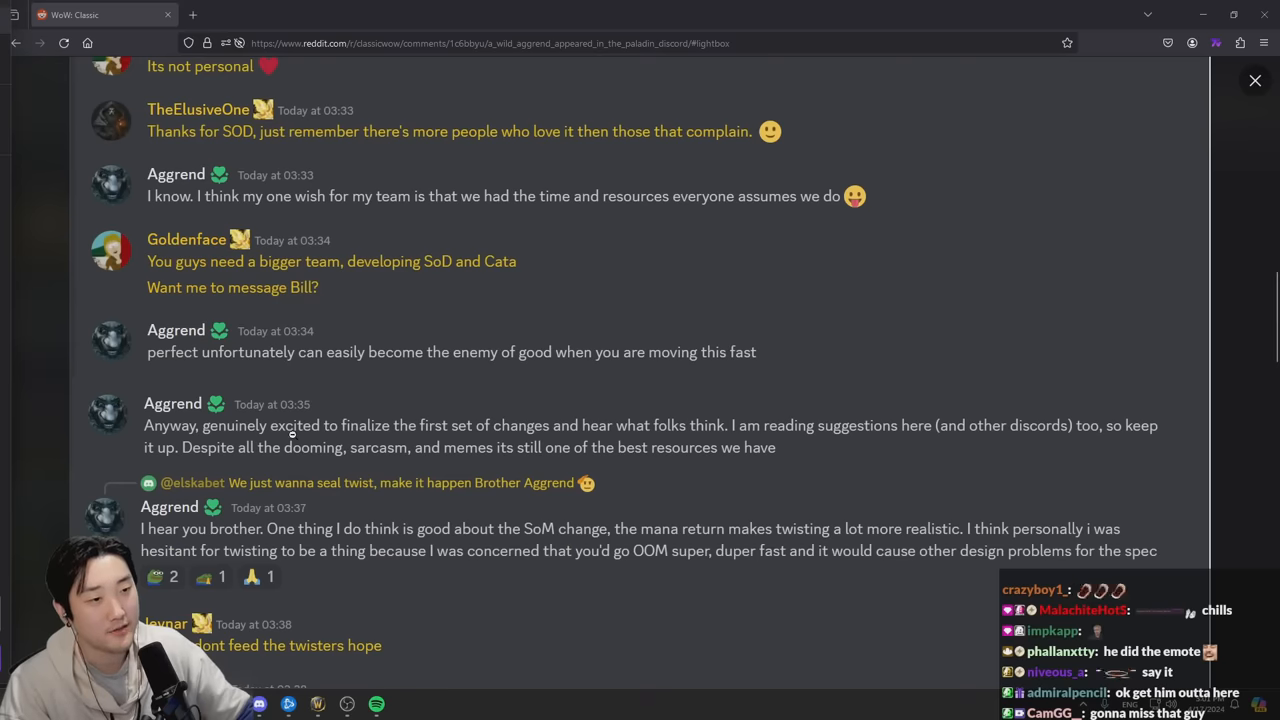
mouse_move(556, 444)
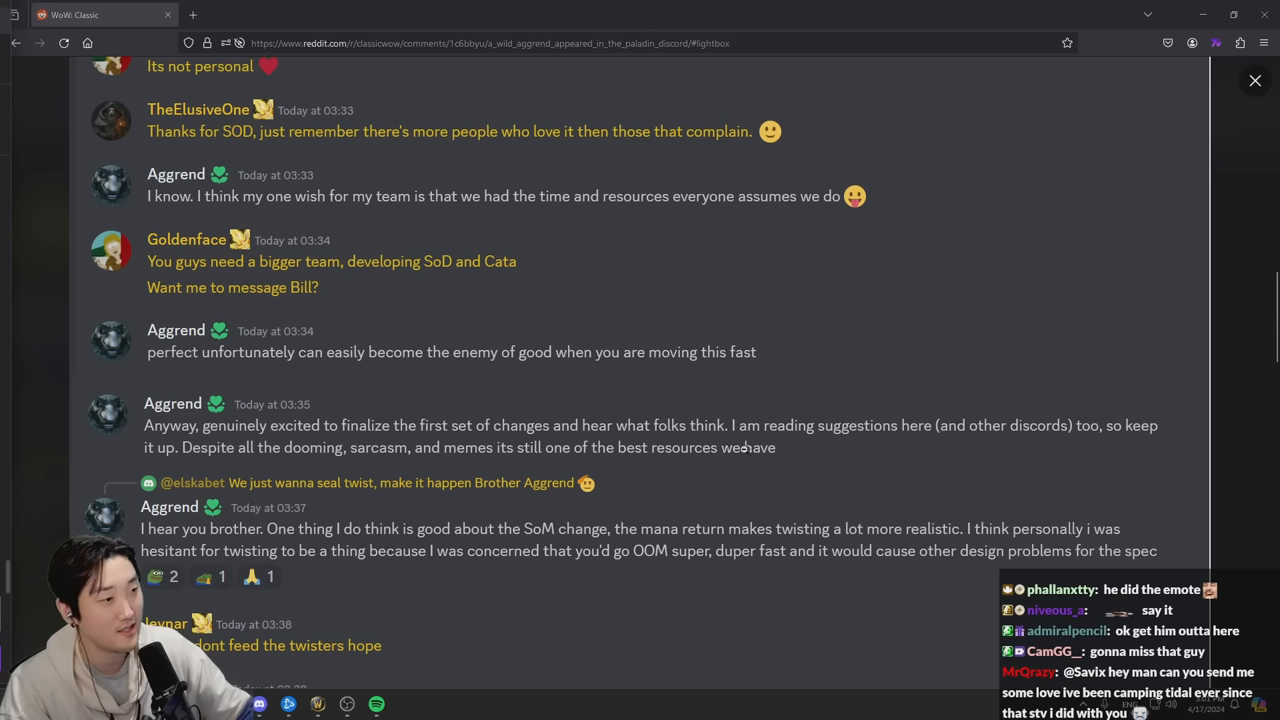
mouse_move(1054, 439)
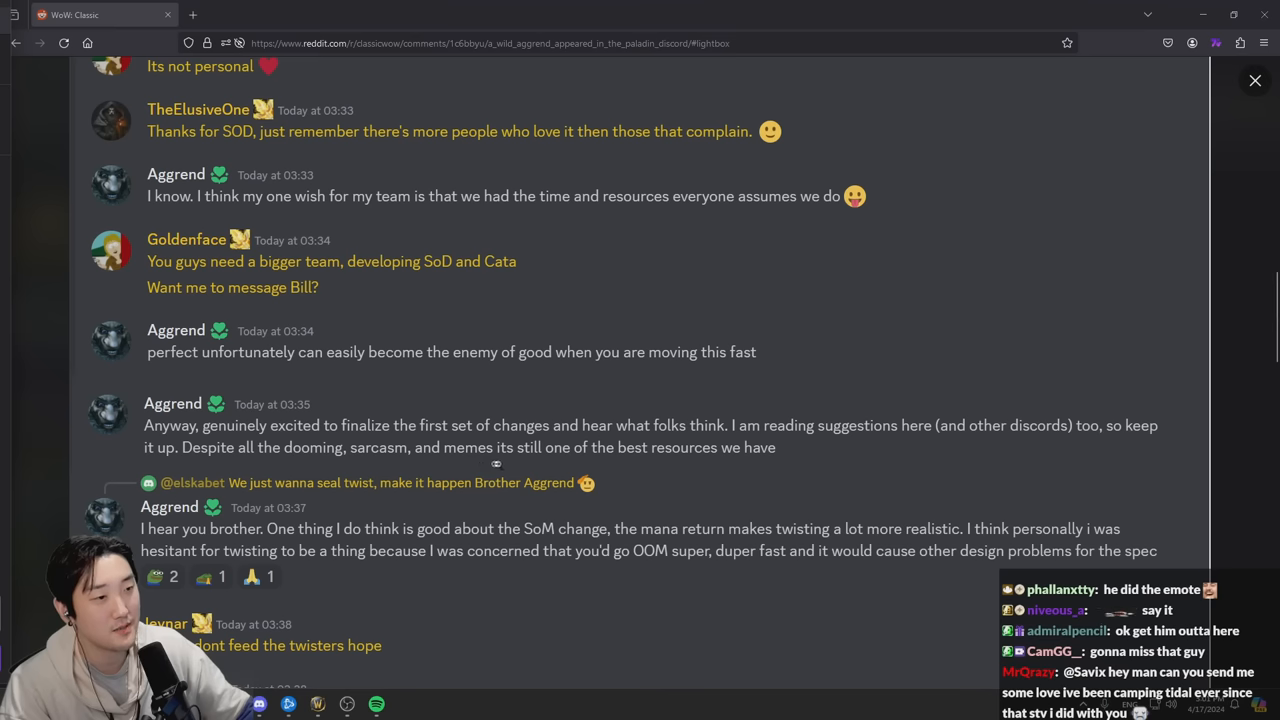
mouse_move(719, 465)
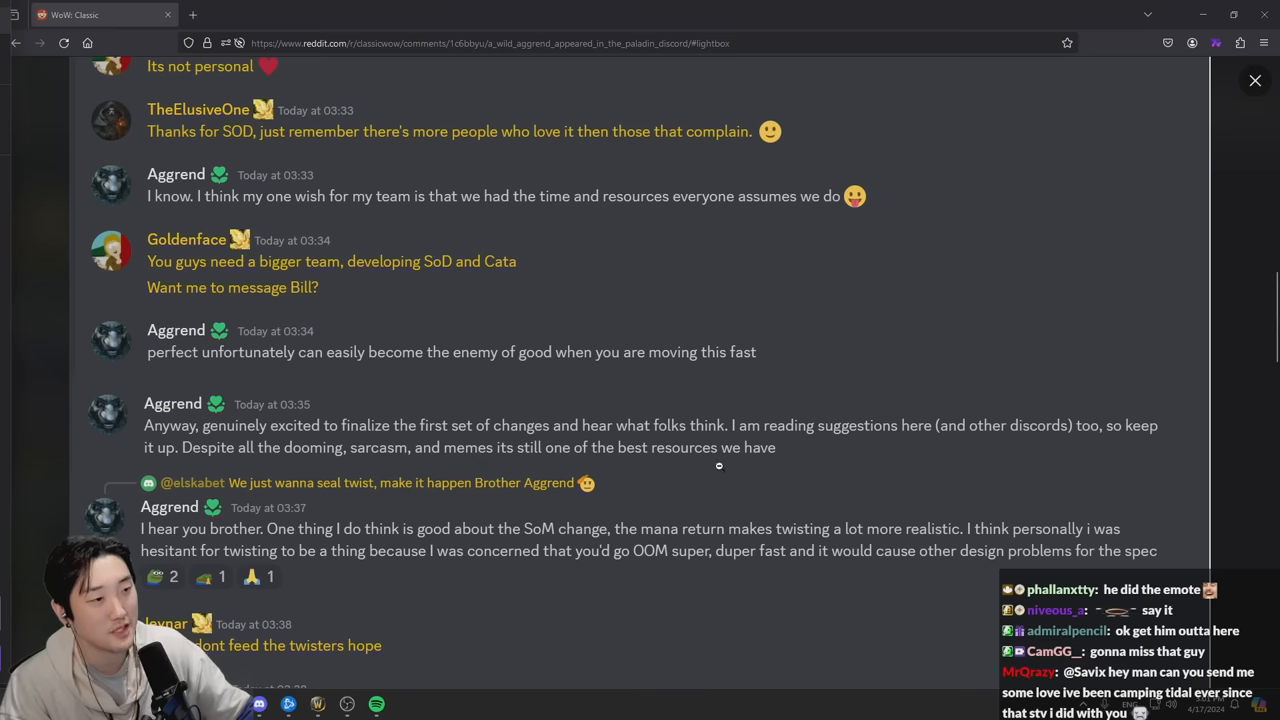
scroll("down", 3)
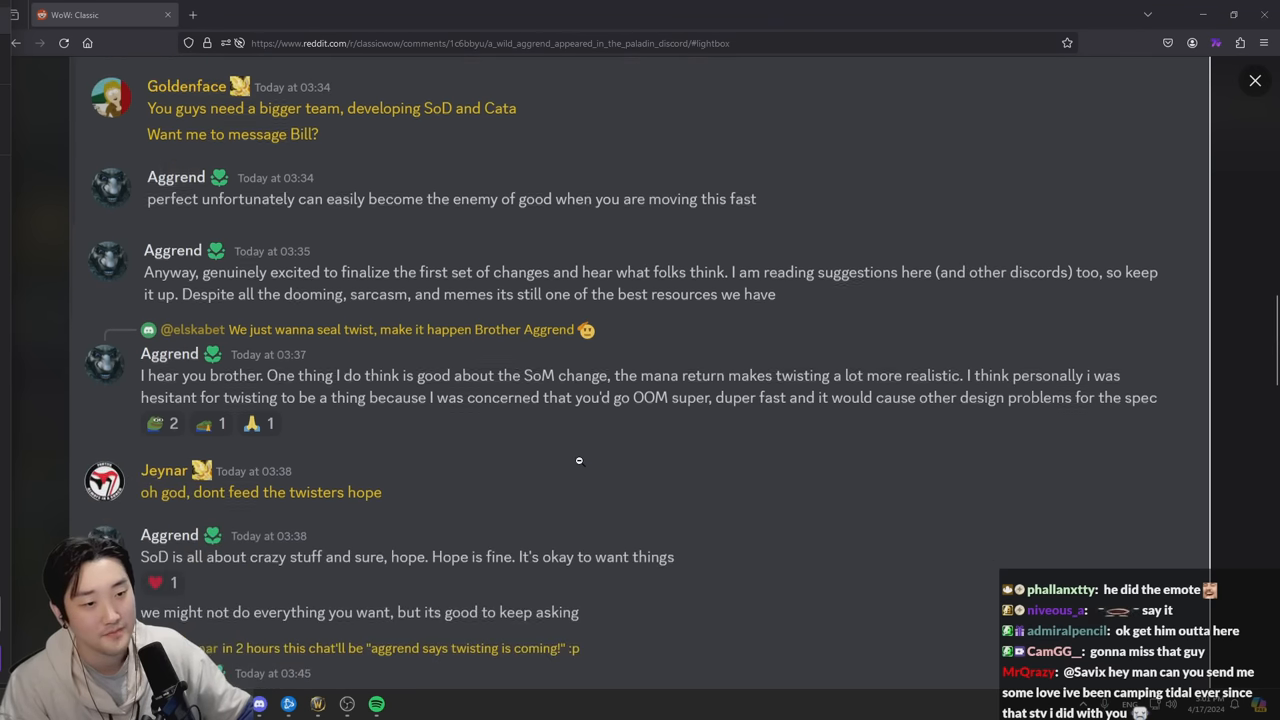
scroll("down", 3)
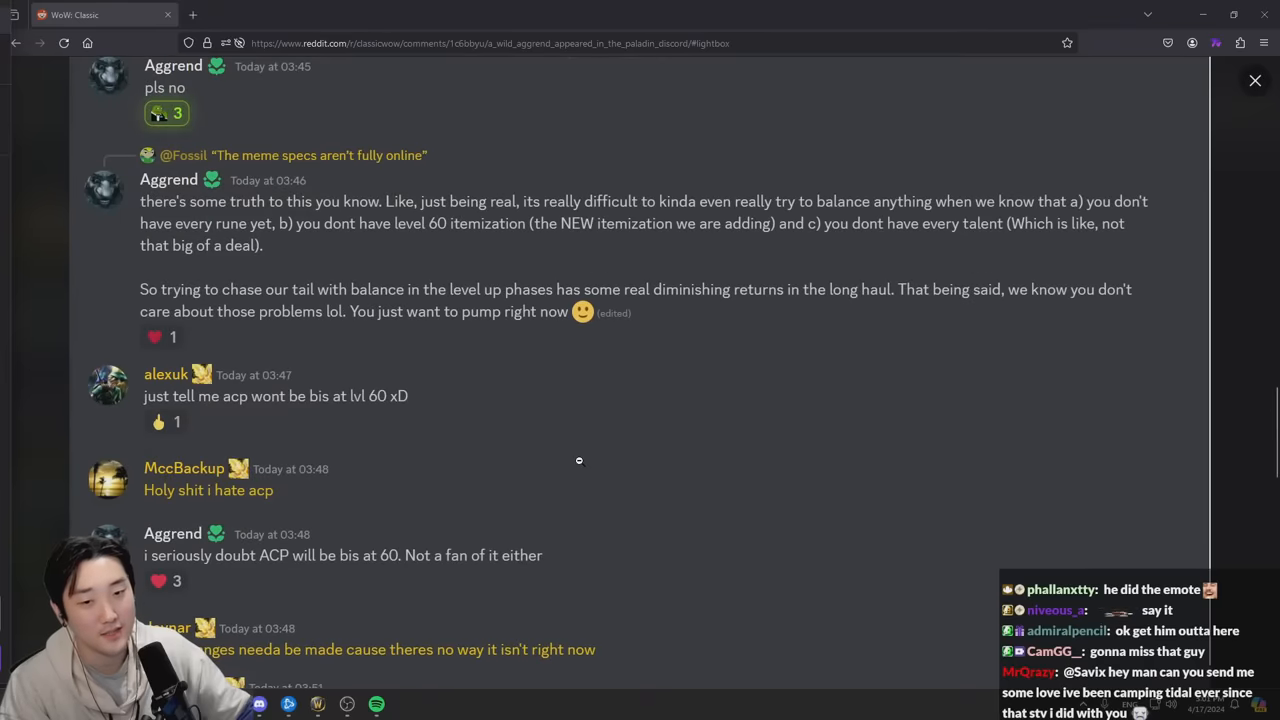
scroll("down", 3)
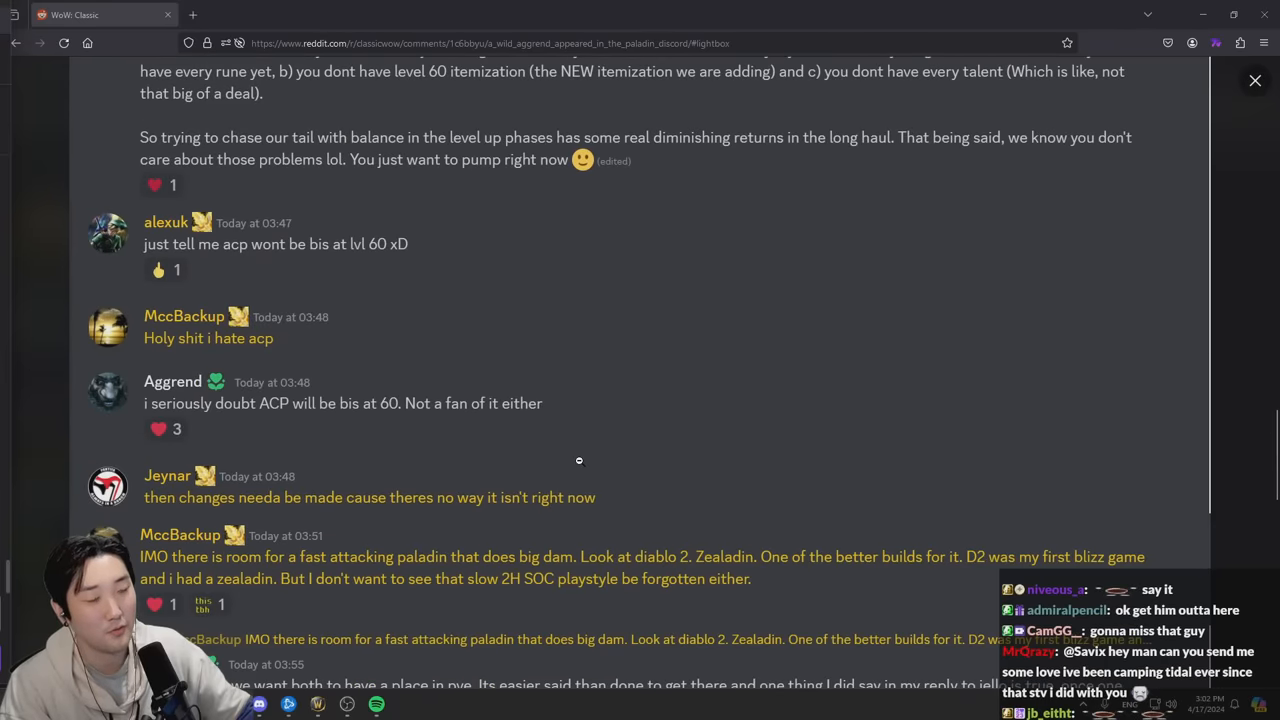
scroll("up", 3)
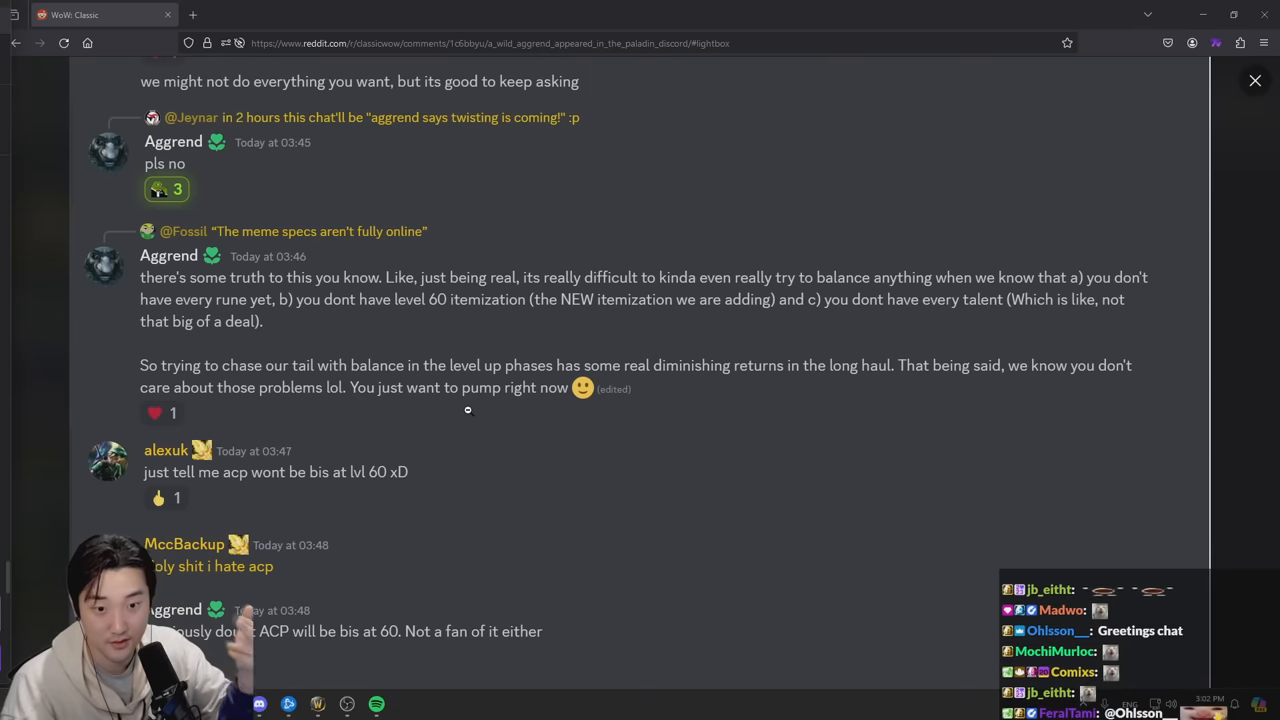
scroll("down", 3)
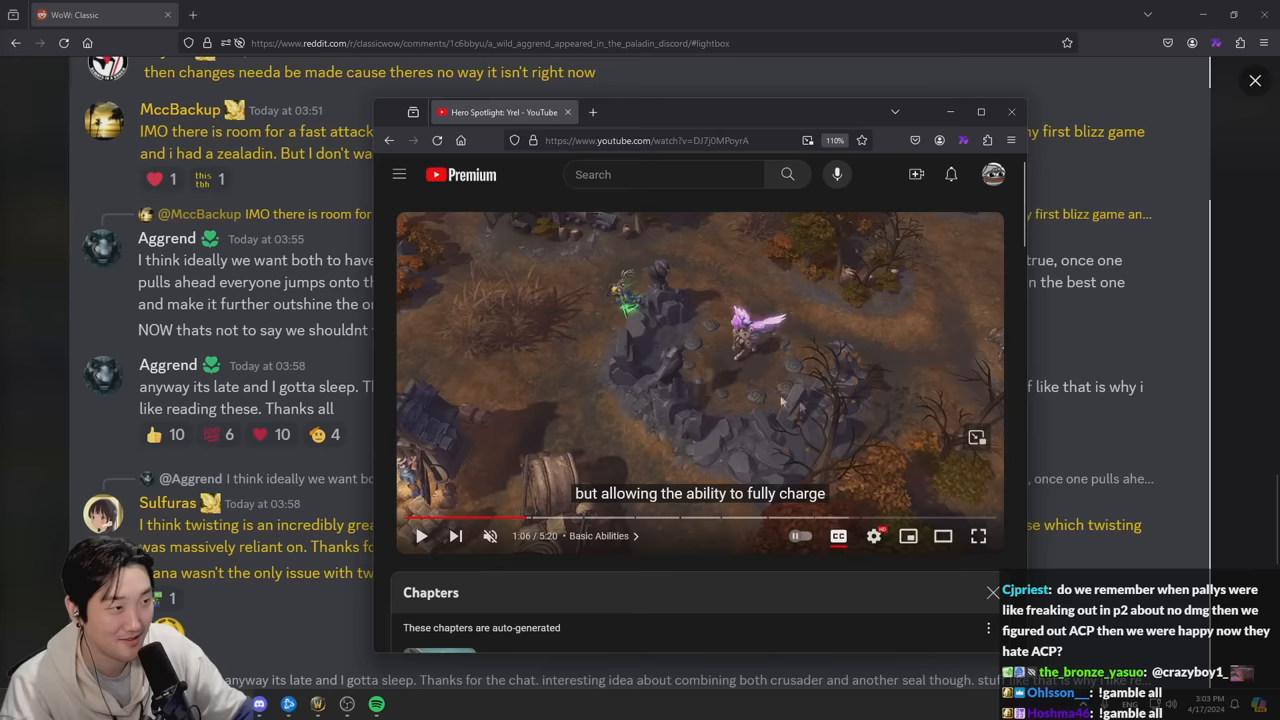
- Play the Yrel spotlight briefly, then pause it at the Dication chapter (1:09)
left_click(420, 536)
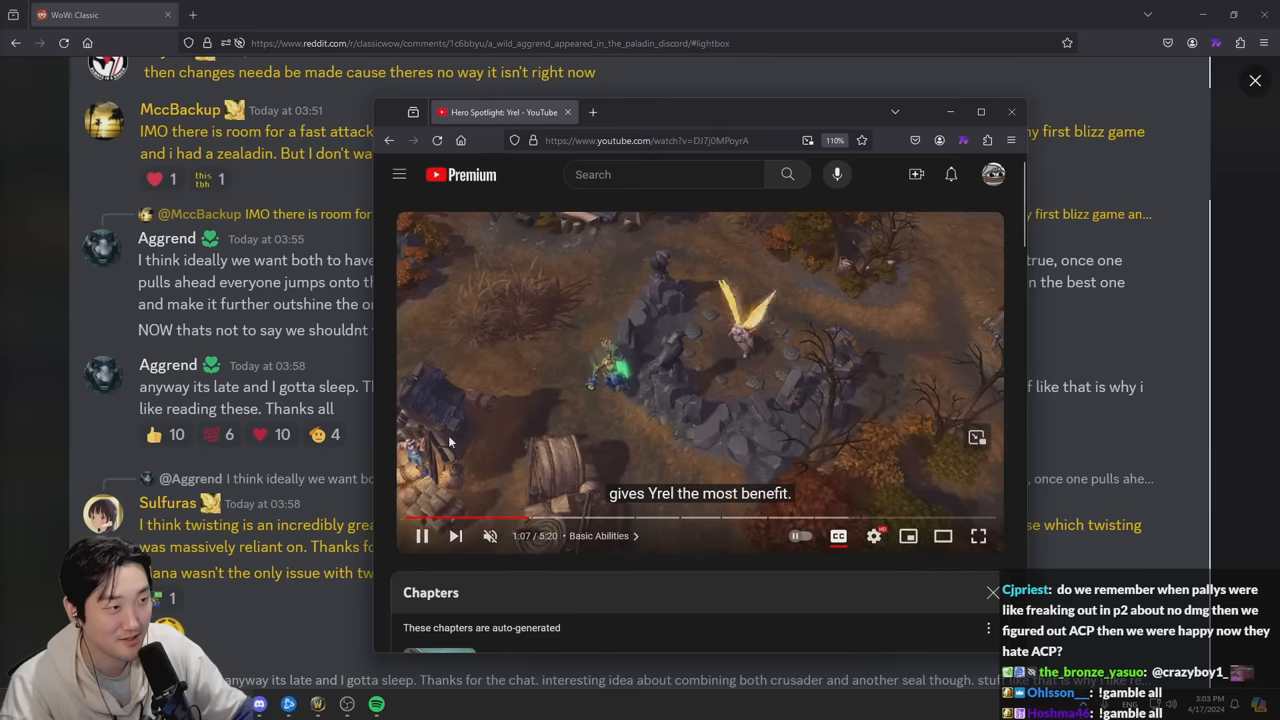
left_click(422, 536)
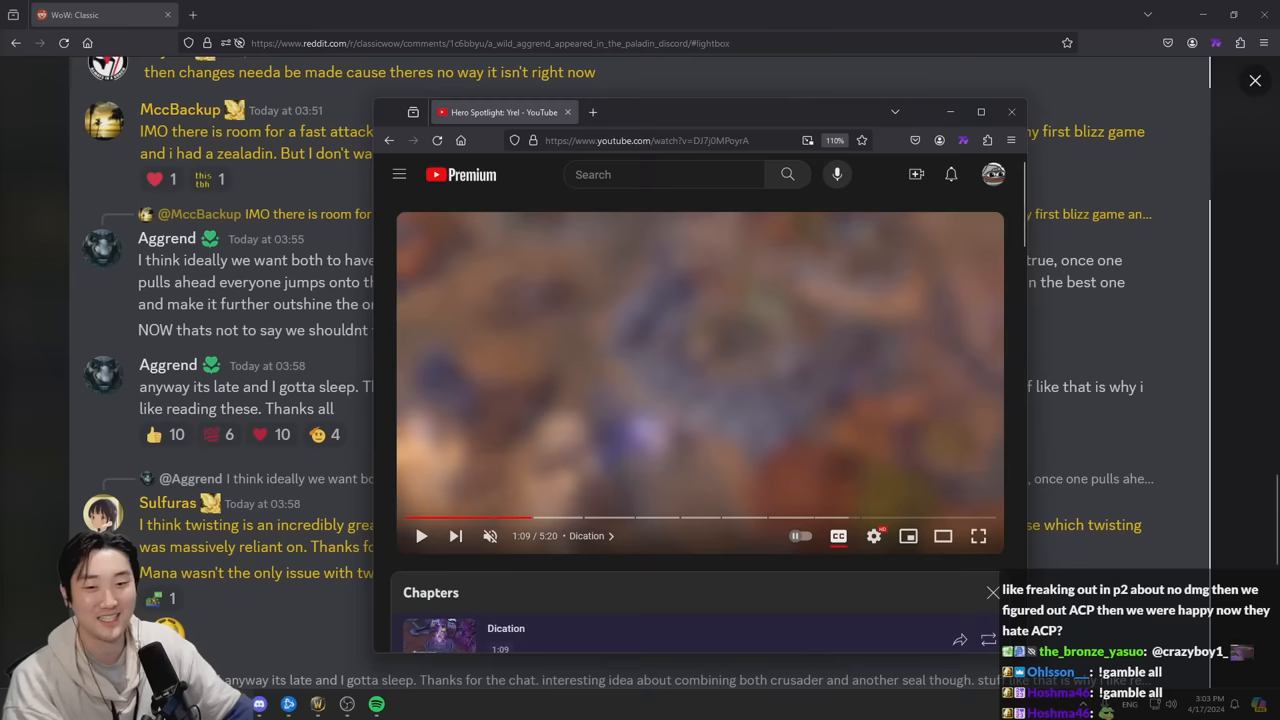
mouse_move(947, 516)
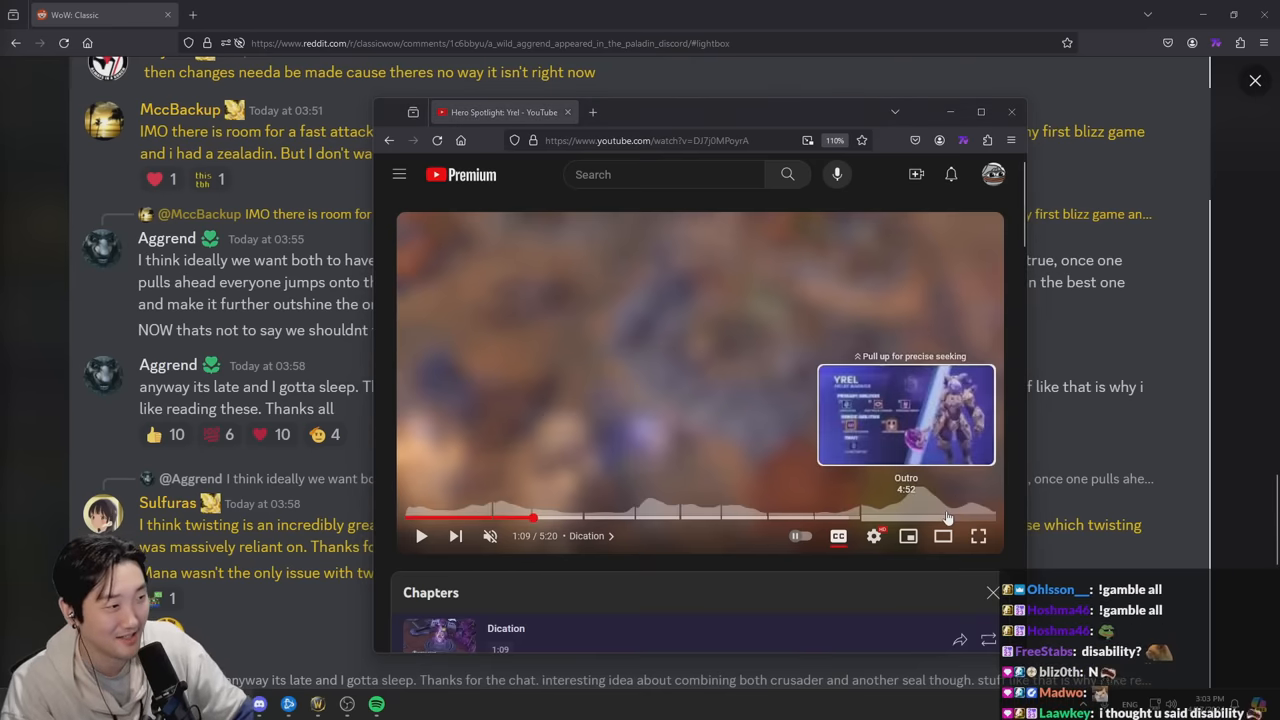